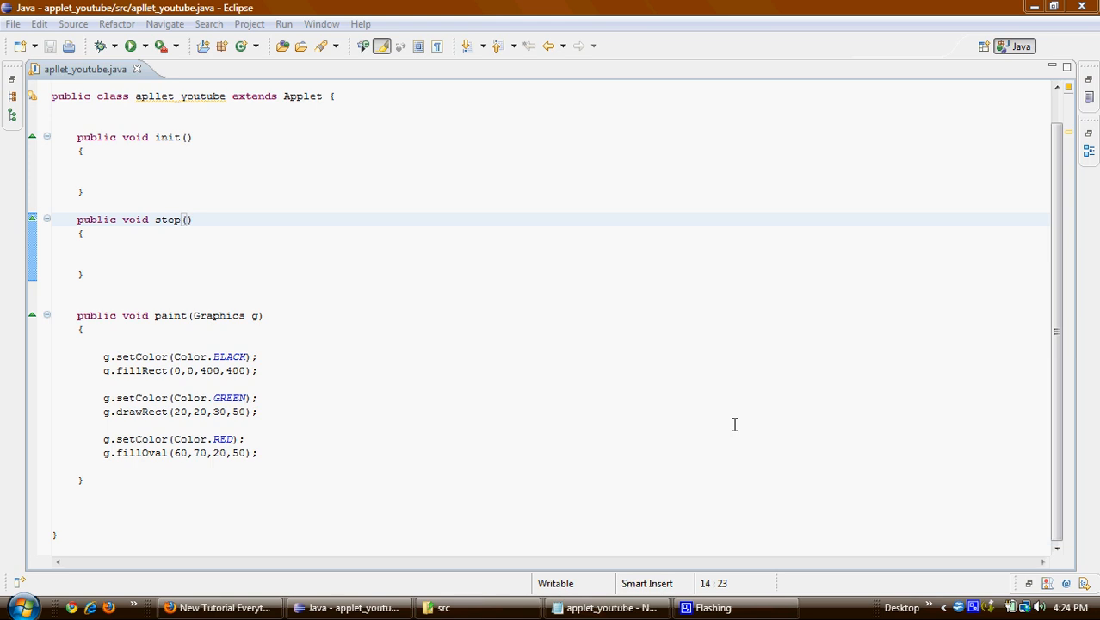
{"action": "mouse_move", "coordinate": [475, 231]}
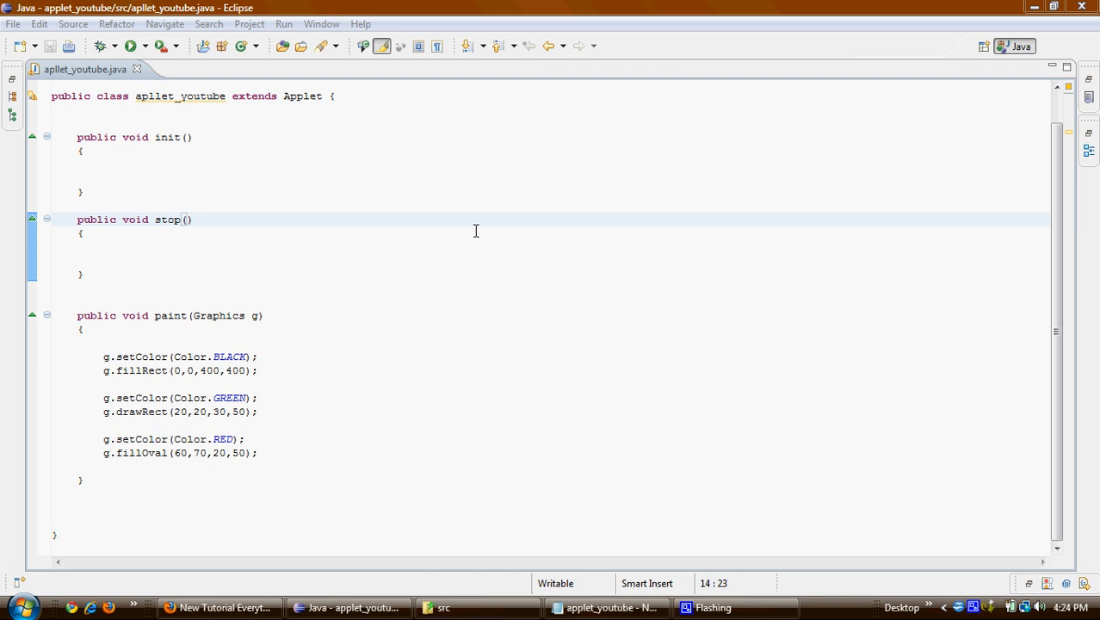
{"action": "mouse_move", "coordinate": [361, 232]}
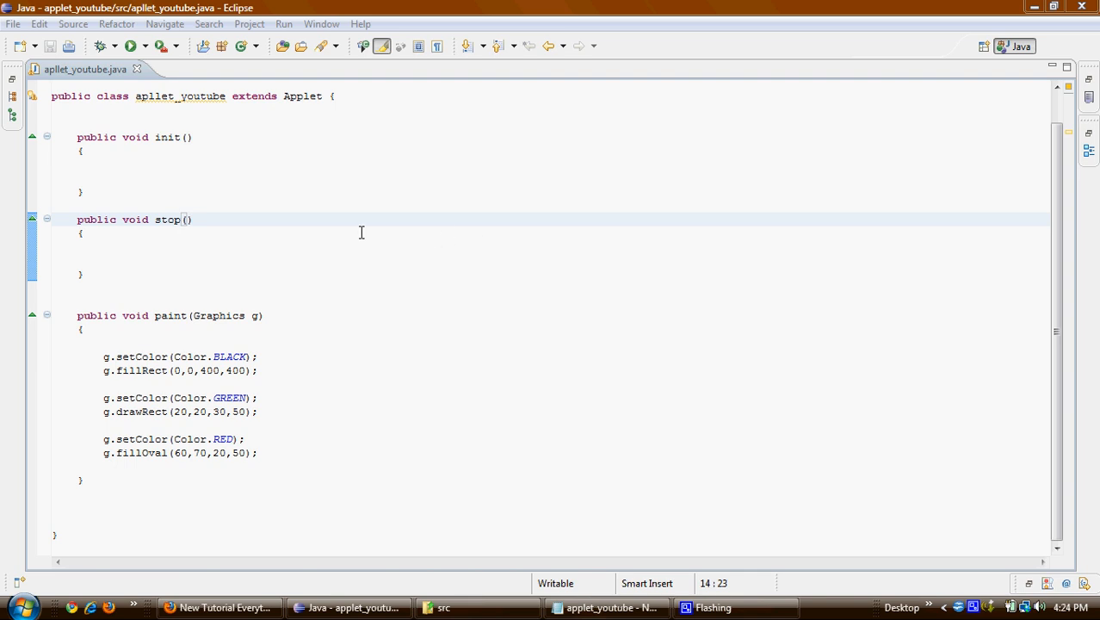
{"action": "mouse_move", "coordinate": [584, 229]}
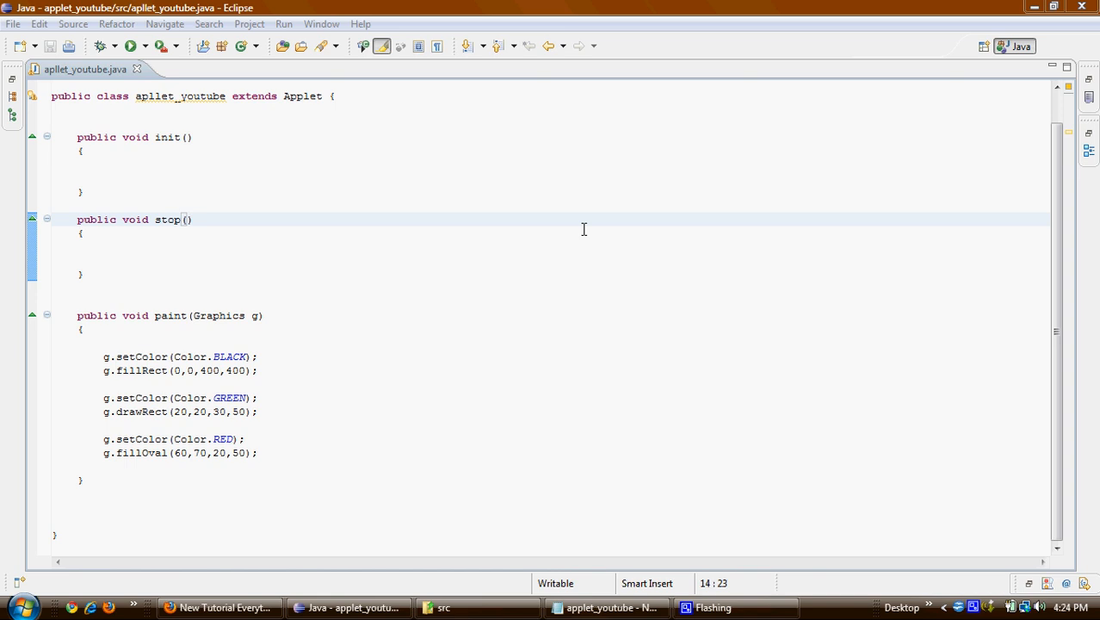
{"action": "mouse_move", "coordinate": [711, 217]}
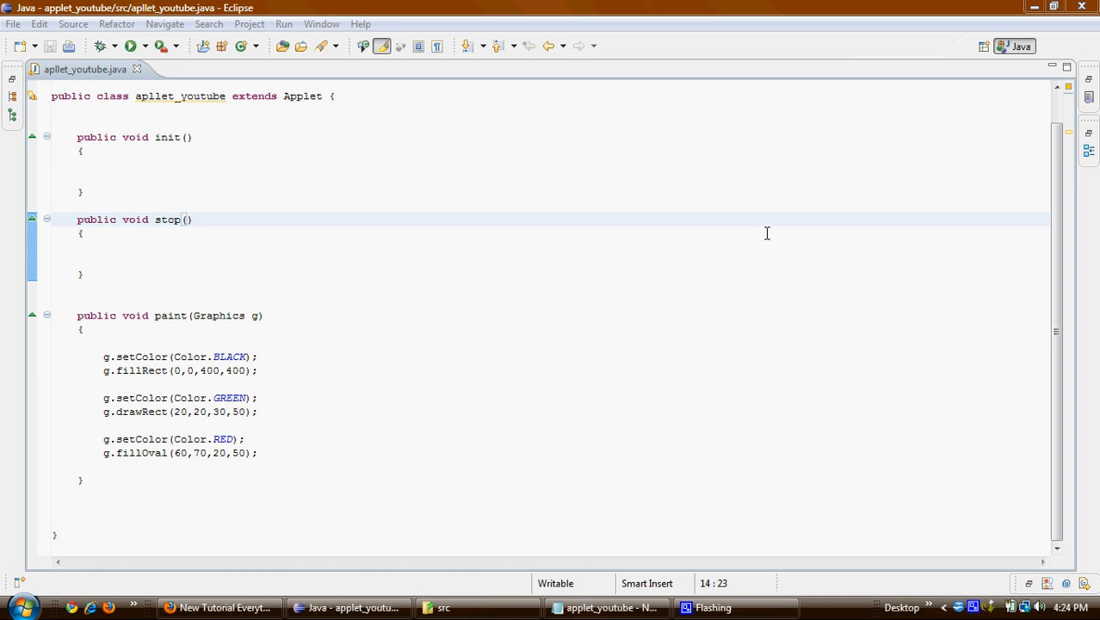
{"action": "mouse_move", "coordinate": [811, 238]}
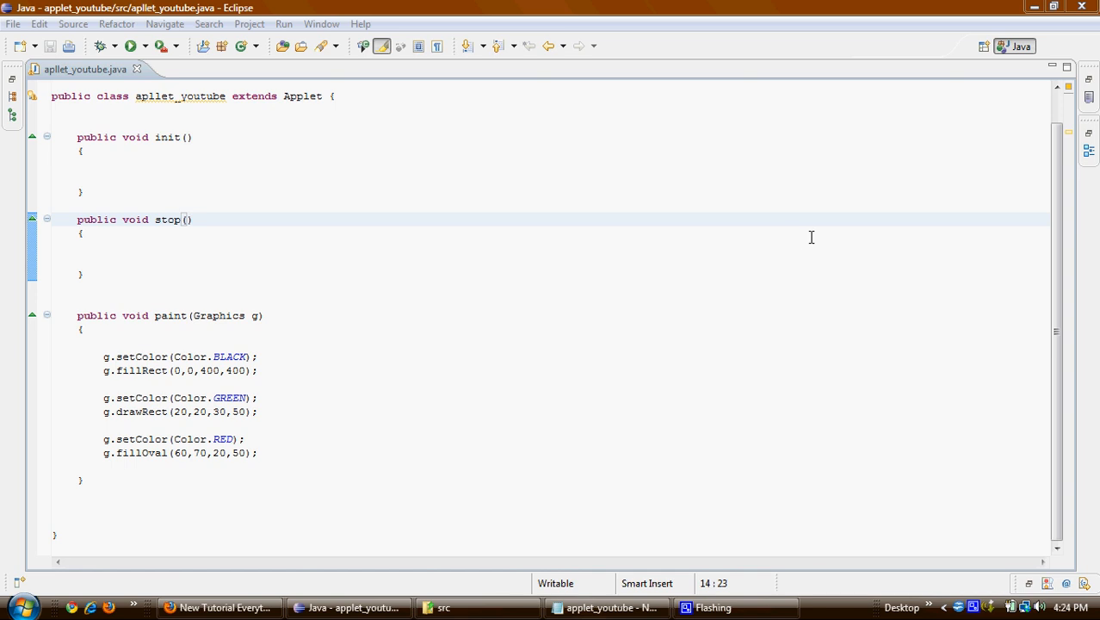
{"action": "mouse_move", "coordinate": [327, 186]}
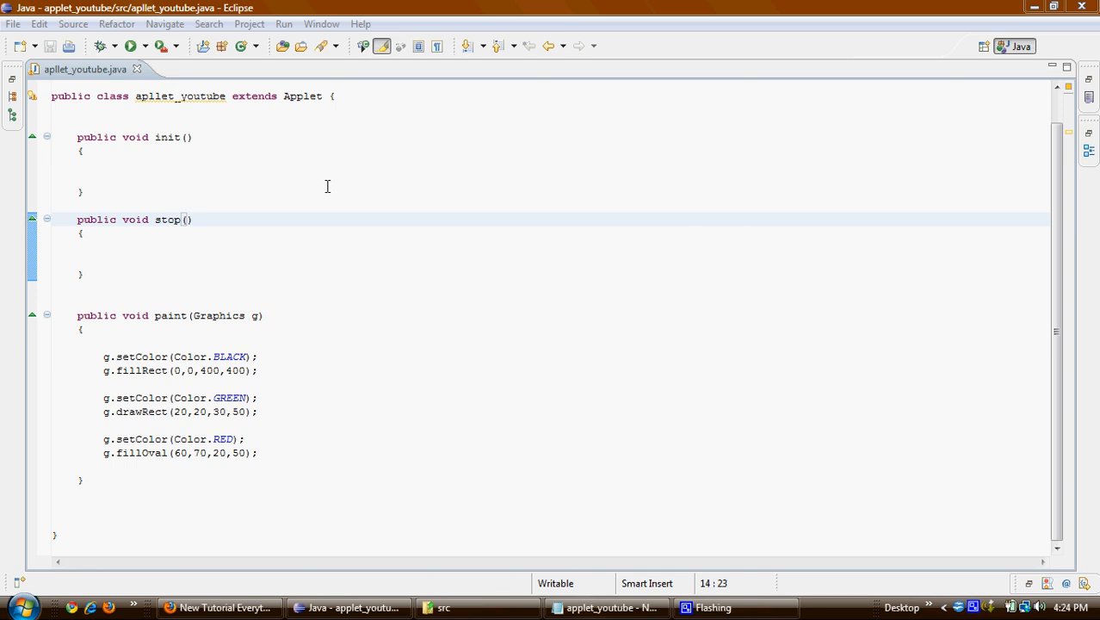
{"action": "mouse_move", "coordinate": [566, 190]}
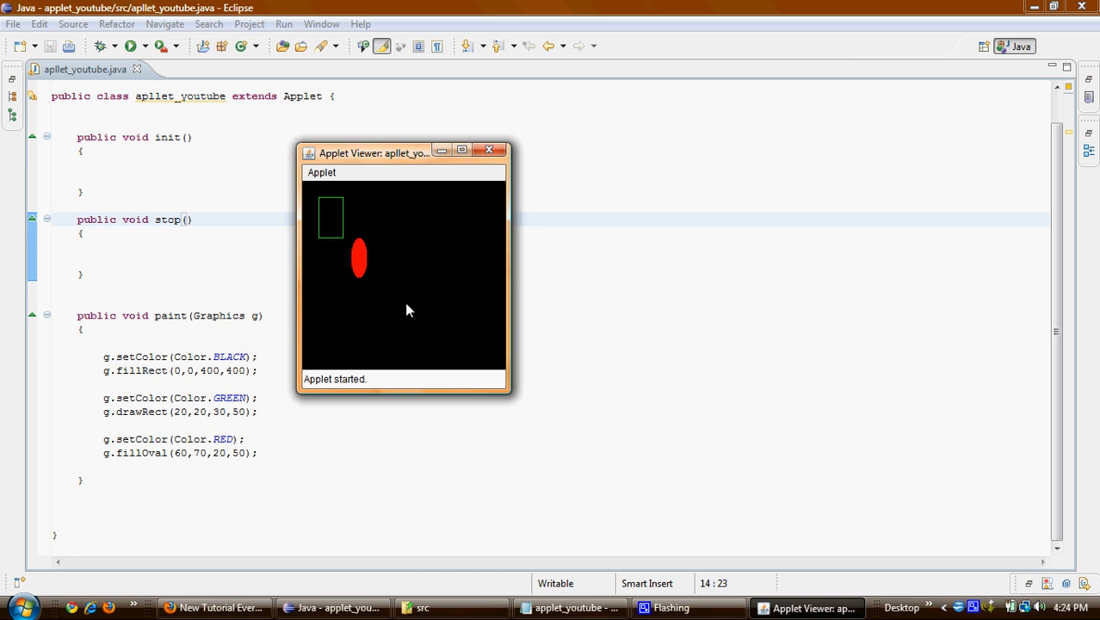
{"action": "mouse_move", "coordinate": [396, 234]}
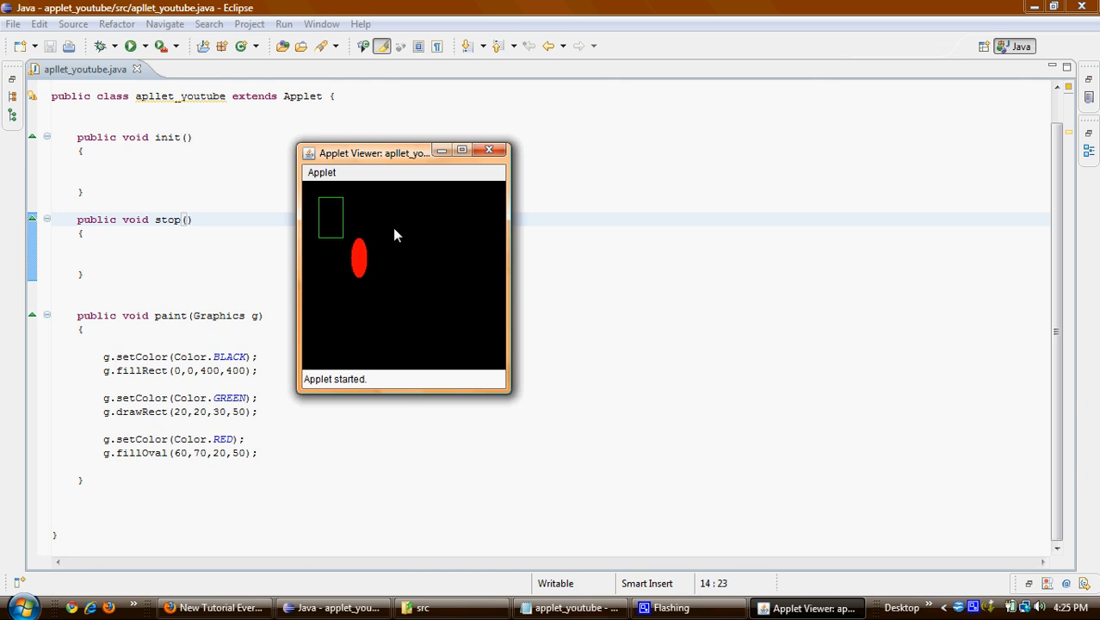
{"action": "mouse_move", "coordinate": [313, 204]}
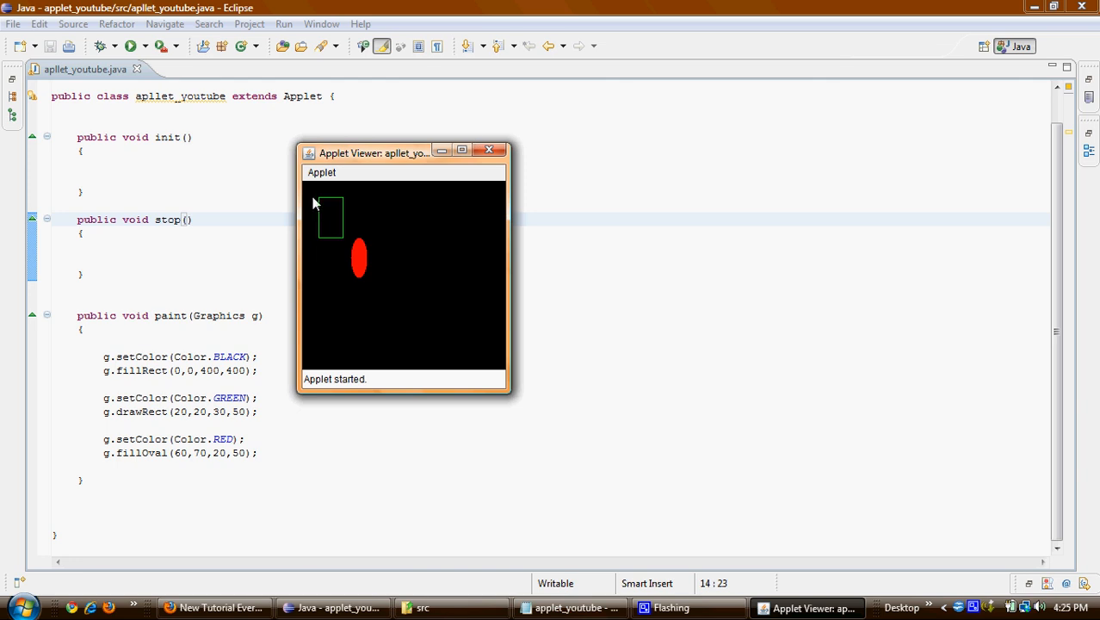
{"action": "mouse_move", "coordinate": [348, 282]}
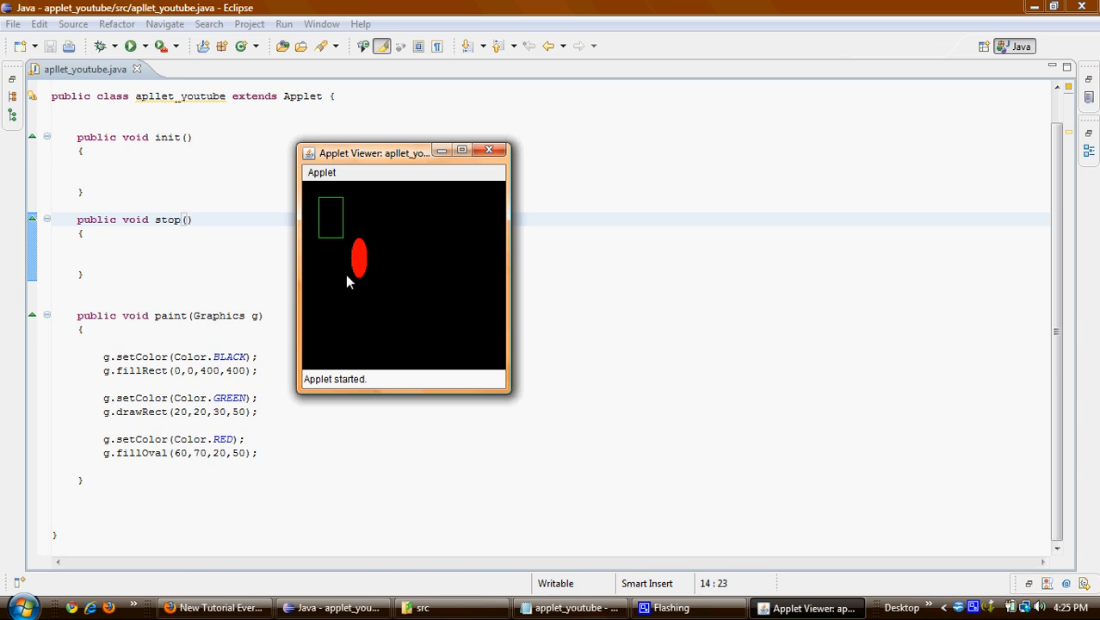
{"action": "mouse_move", "coordinate": [370, 169]}
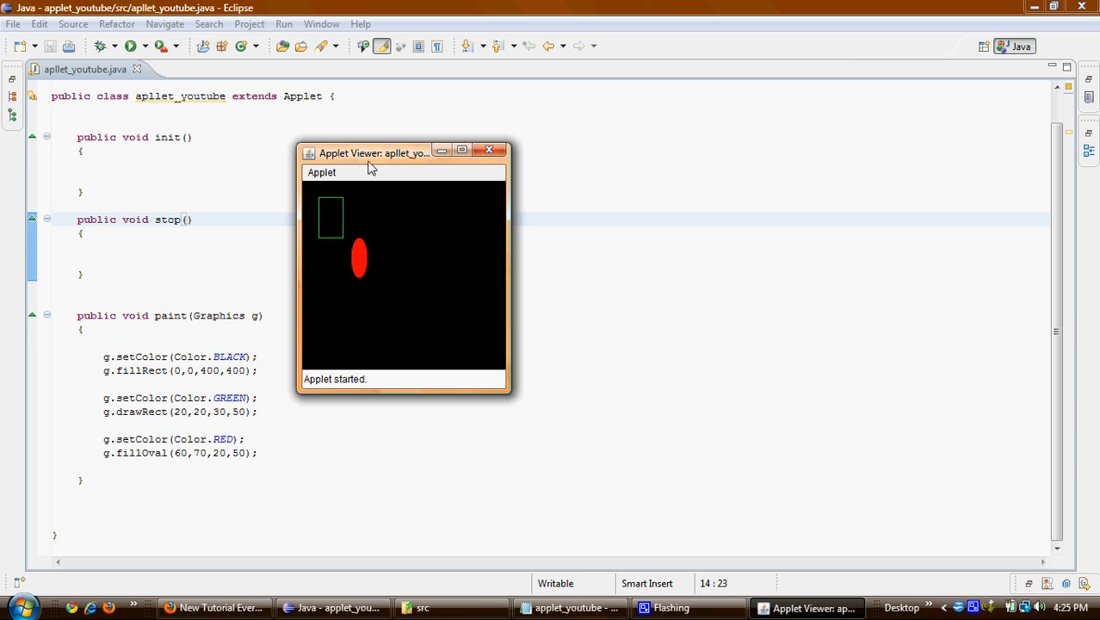
Drag the running Applet Viewer window around by its title bar
{"action": "left_click_drag", "start_coordinate": [372, 153], "coordinate": [378, 143]}
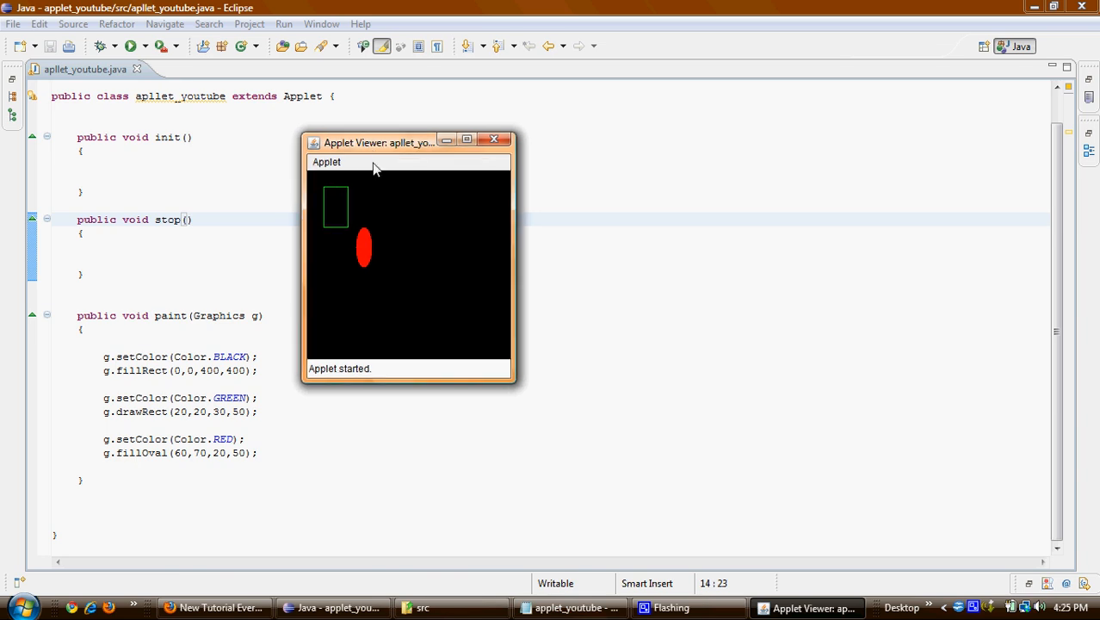
{"action": "left_click_drag", "start_coordinate": [376, 141], "coordinate": [308, 59]}
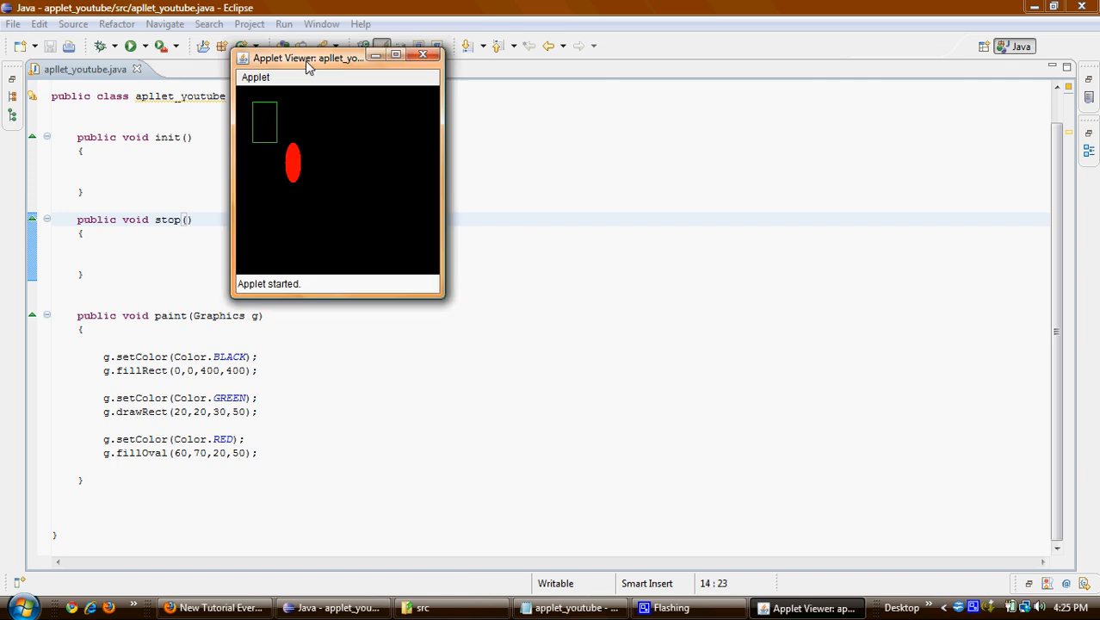
{"action": "left_click_drag", "start_coordinate": [306, 59], "coordinate": [320, 121]}
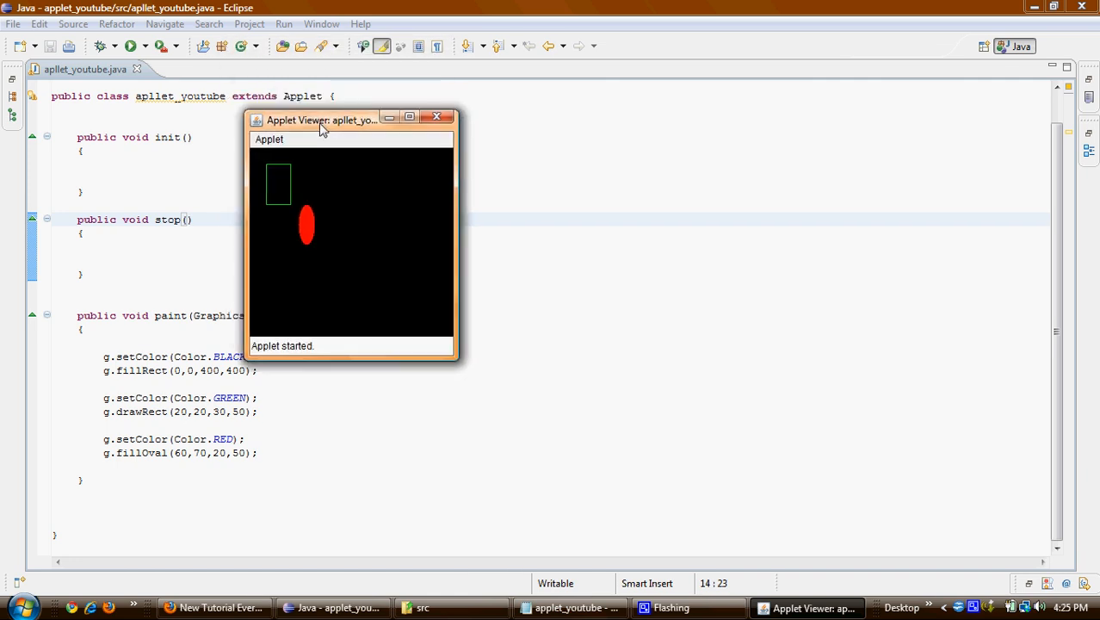
{"action": "mouse_move", "coordinate": [353, 152]}
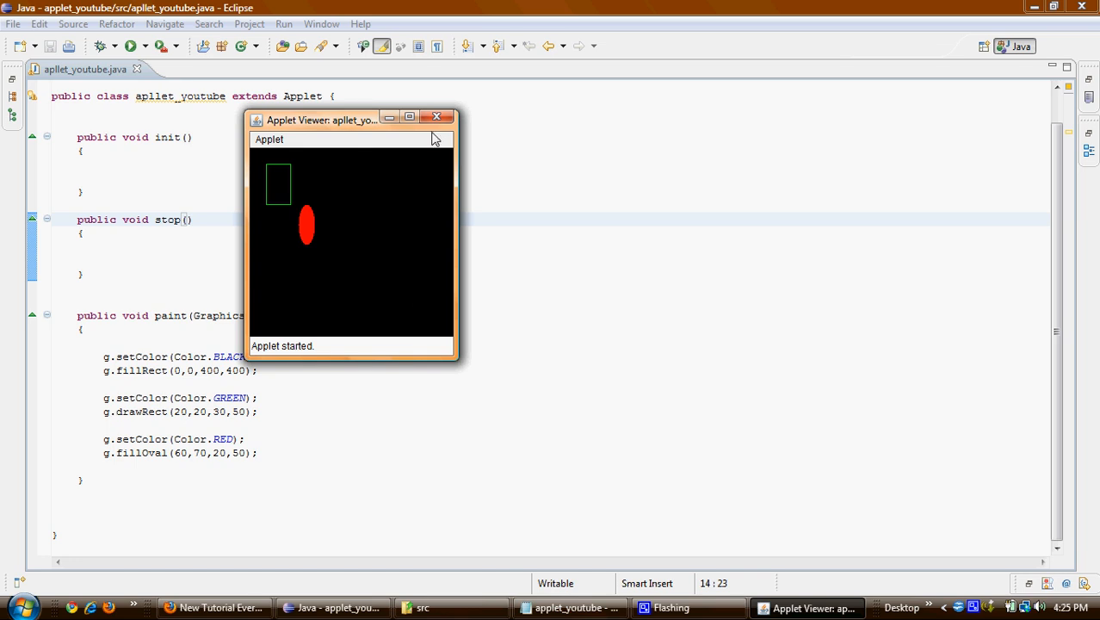
{"action": "mouse_move", "coordinate": [437, 117]}
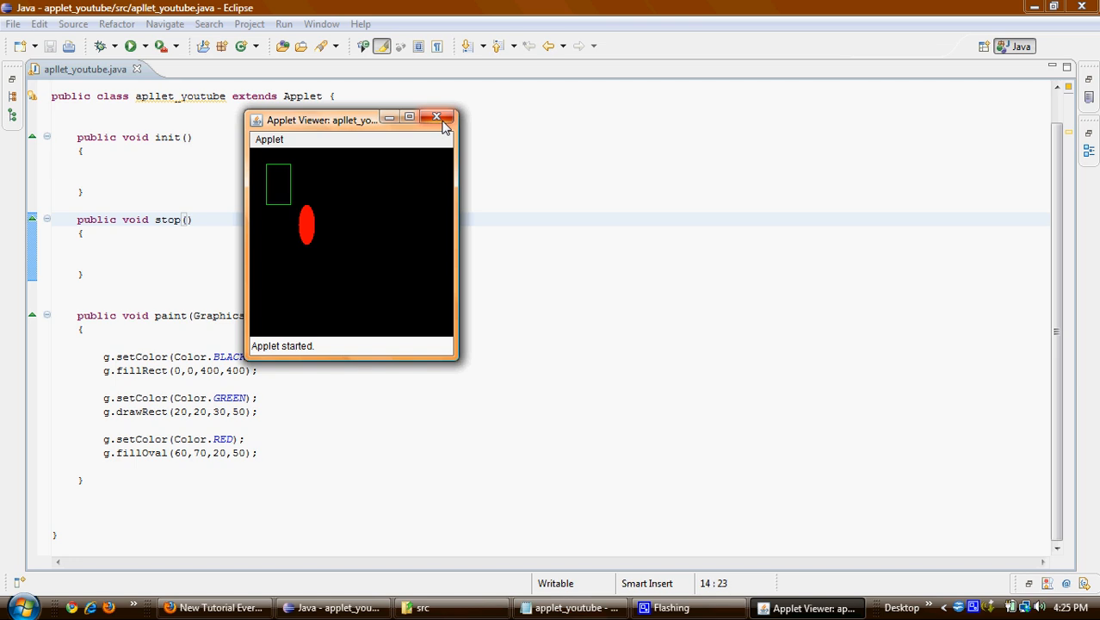
{"action": "mouse_move", "coordinate": [486, 124]}
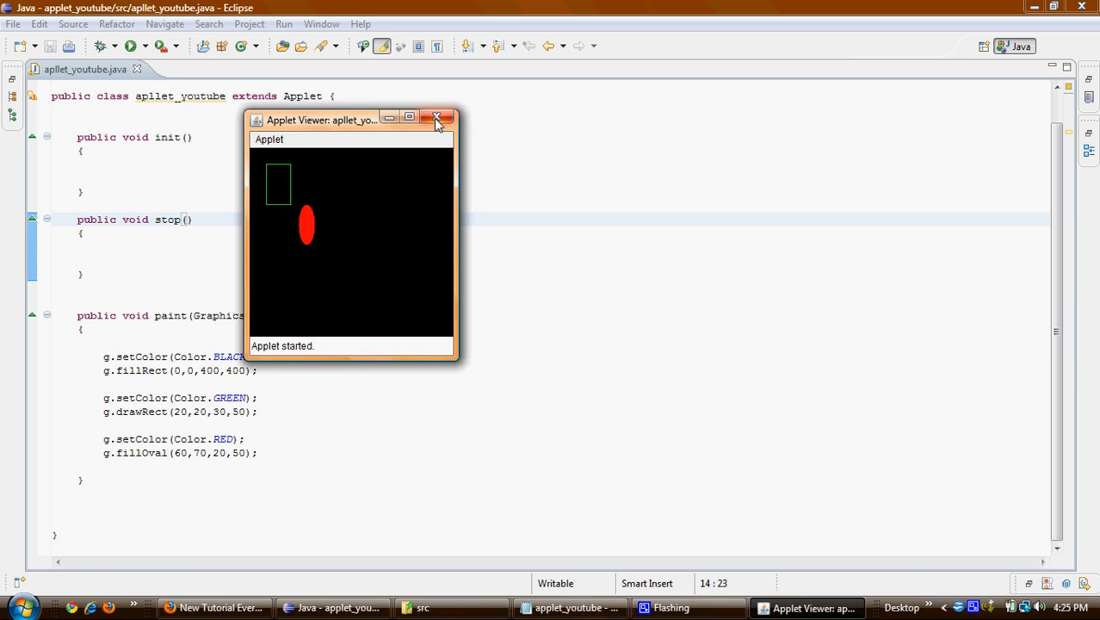
Close the Applet Viewer window, leaving the init, stop and paint source in the editor
{"action": "left_click", "coordinate": [437, 117]}
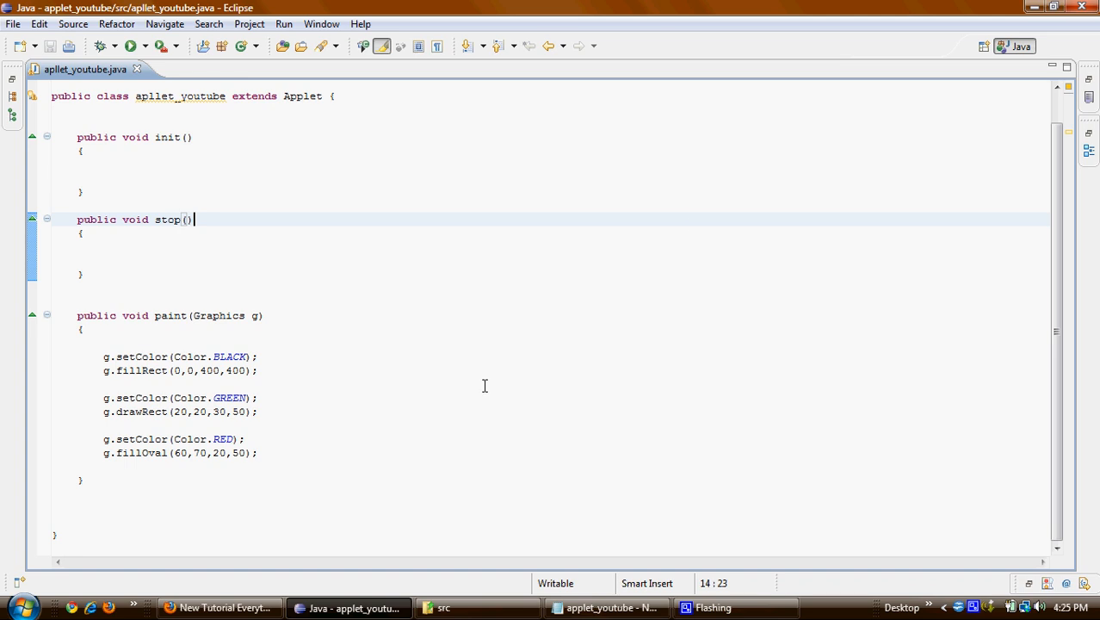
{"action": "mouse_move", "coordinate": [348, 606]}
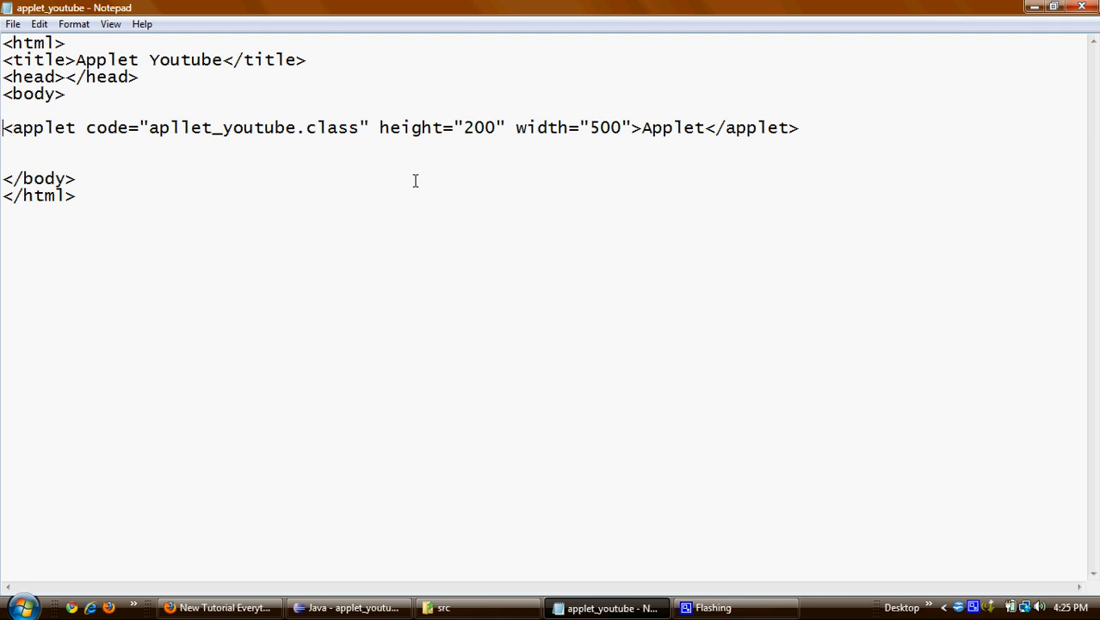
{"action": "double_click", "coordinate": [43, 127]}
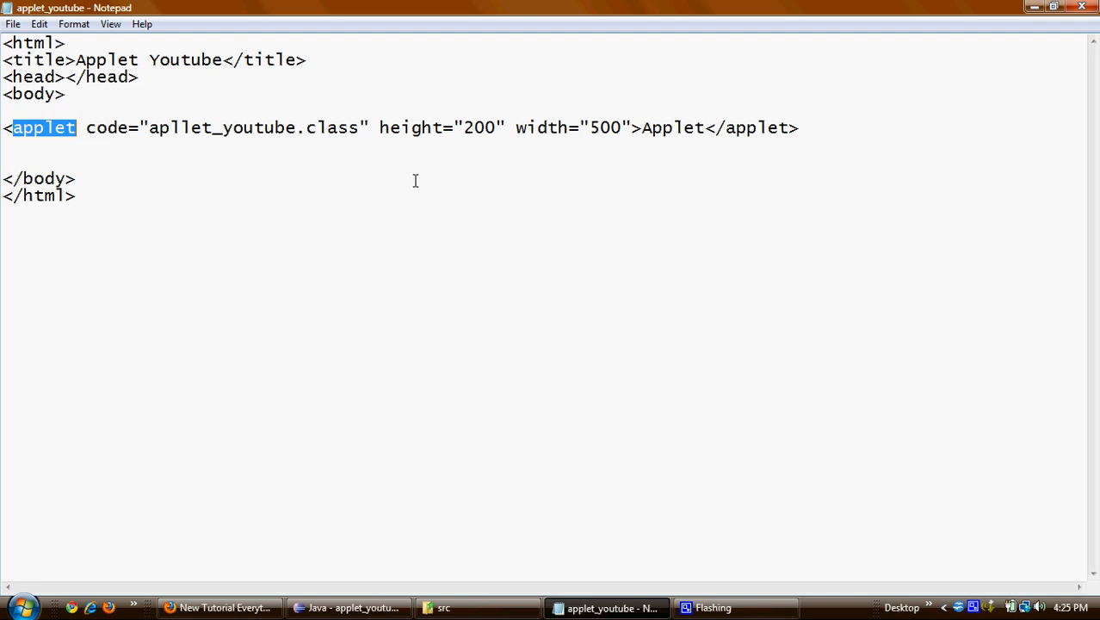
{"action": "mouse_move", "coordinate": [283, 127]}
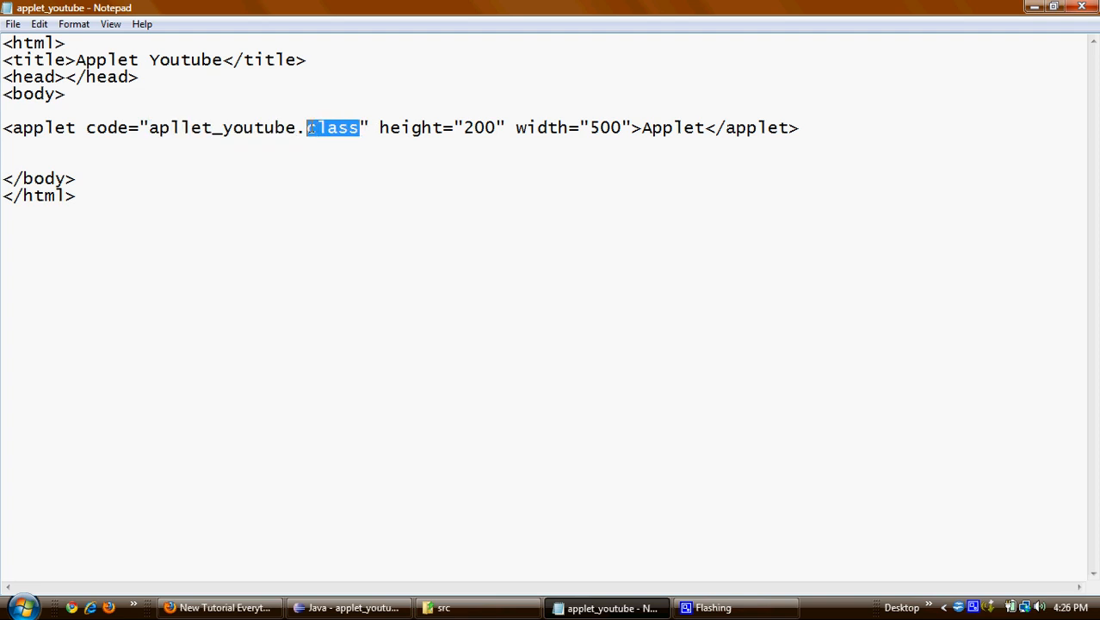
{"action": "key", "text": "Delete"}
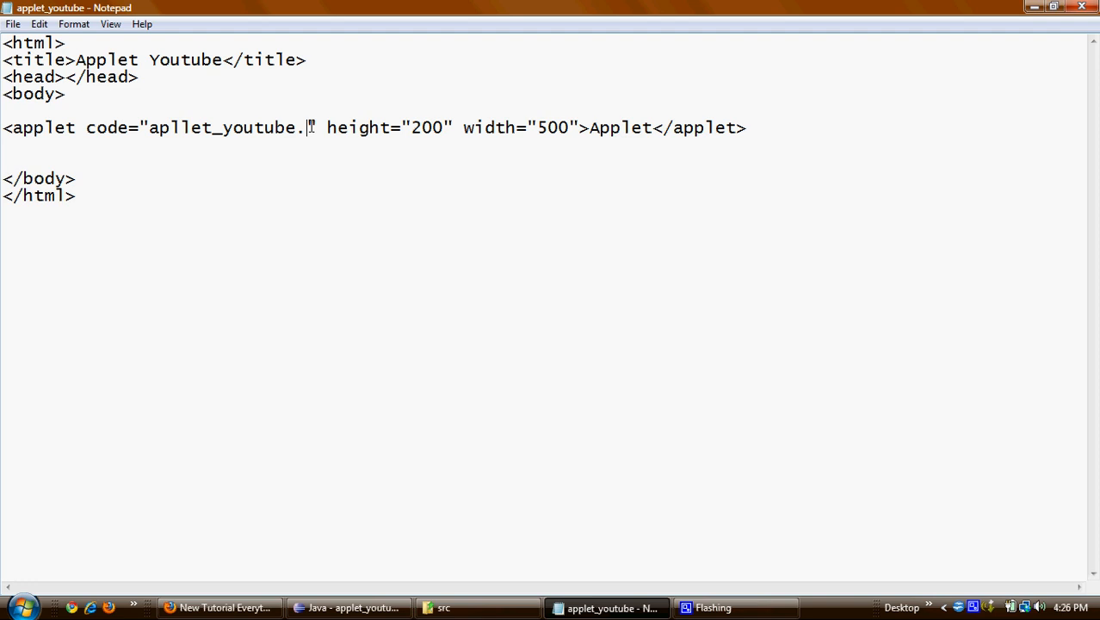
{"action": "type", "text": "java"}
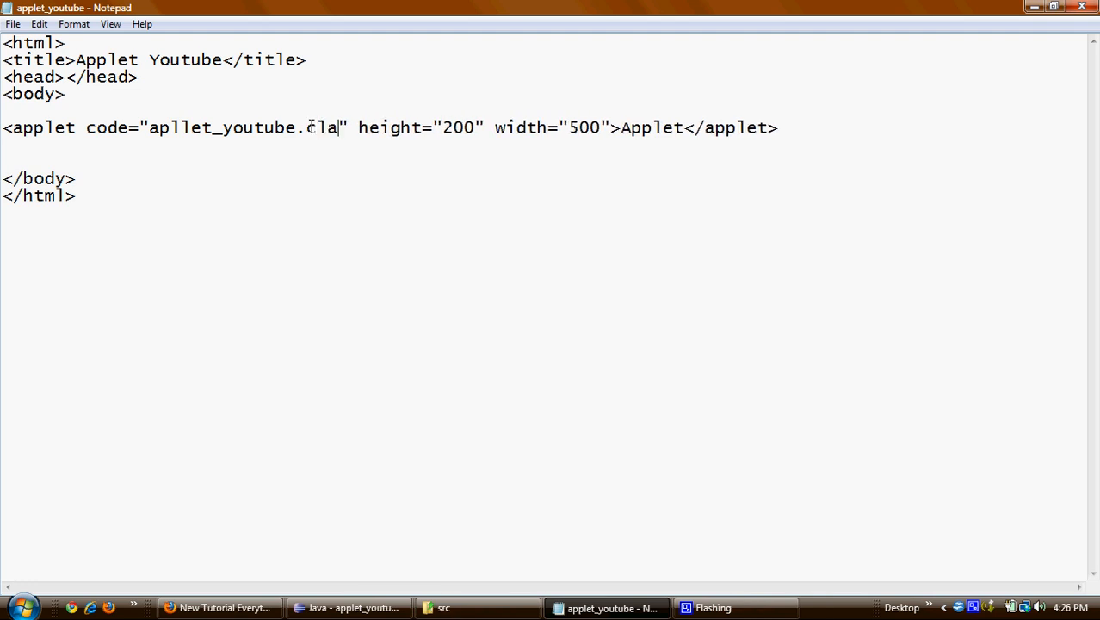
{"action": "type", "text": "class"}
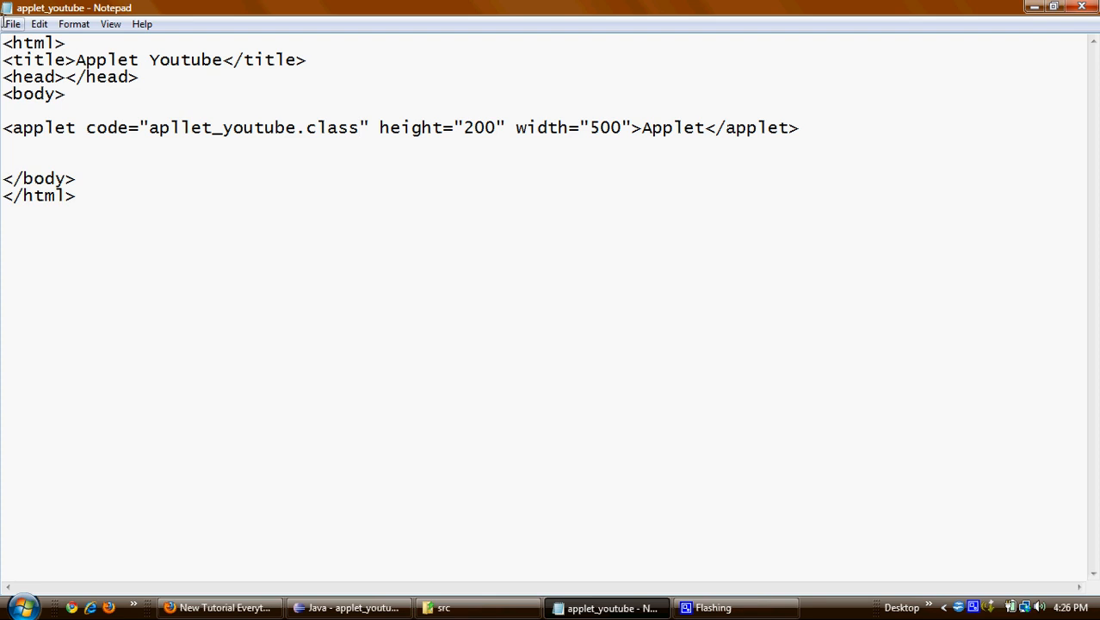
{"action": "left_click", "coordinate": [14, 24]}
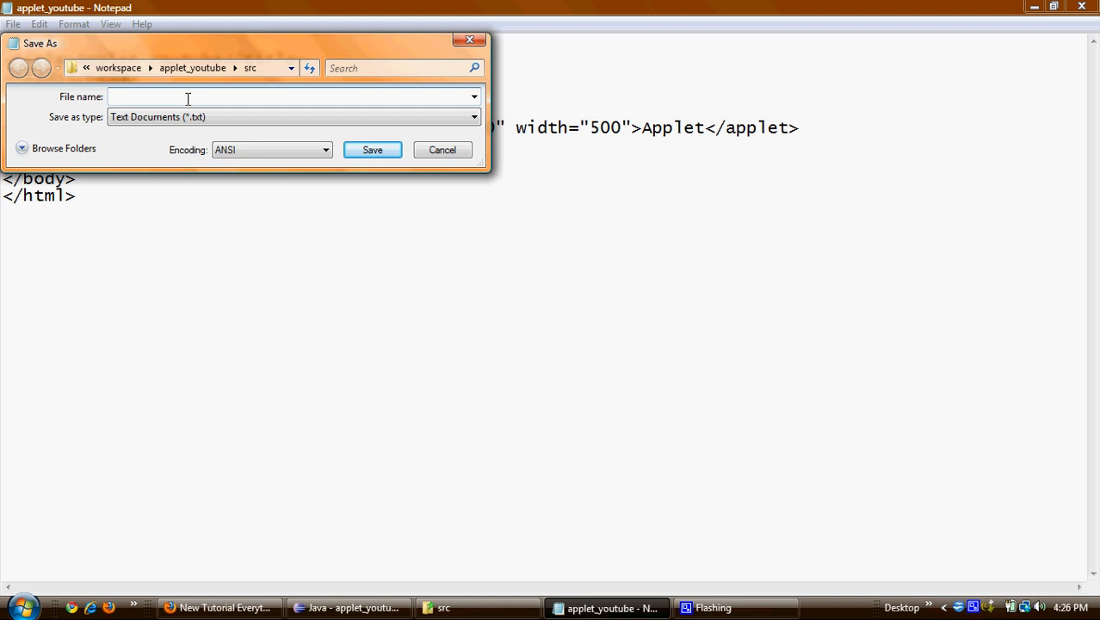
Save the page as applet_youtube.html with Save as type set to All Files in the src folder
{"action": "type", "text": "youtube_"}
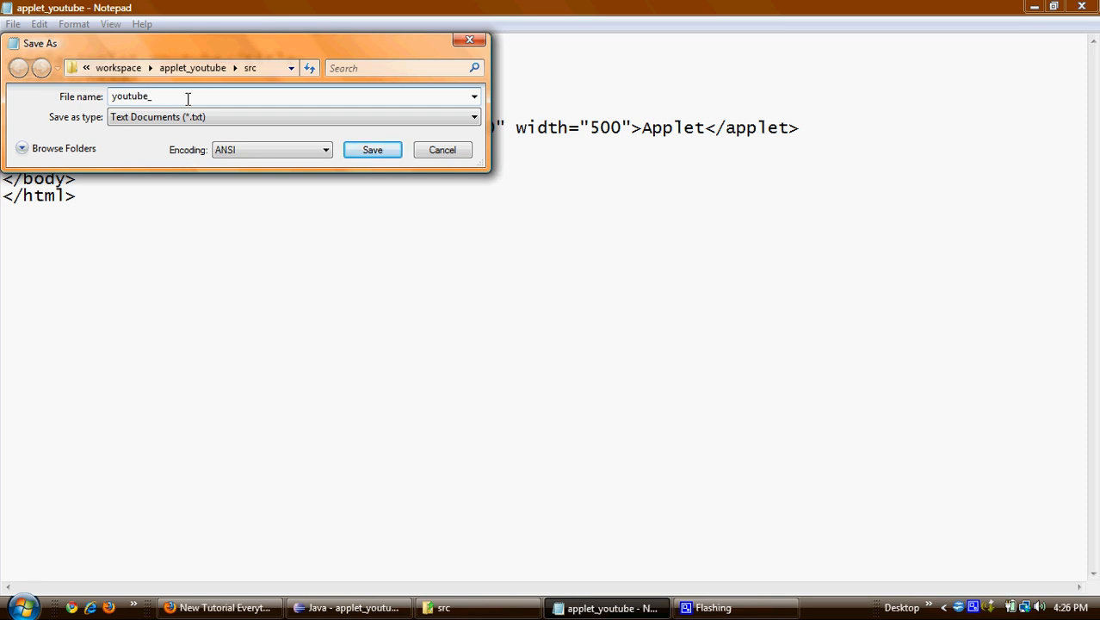
{"action": "key", "text": "BackSpace"}
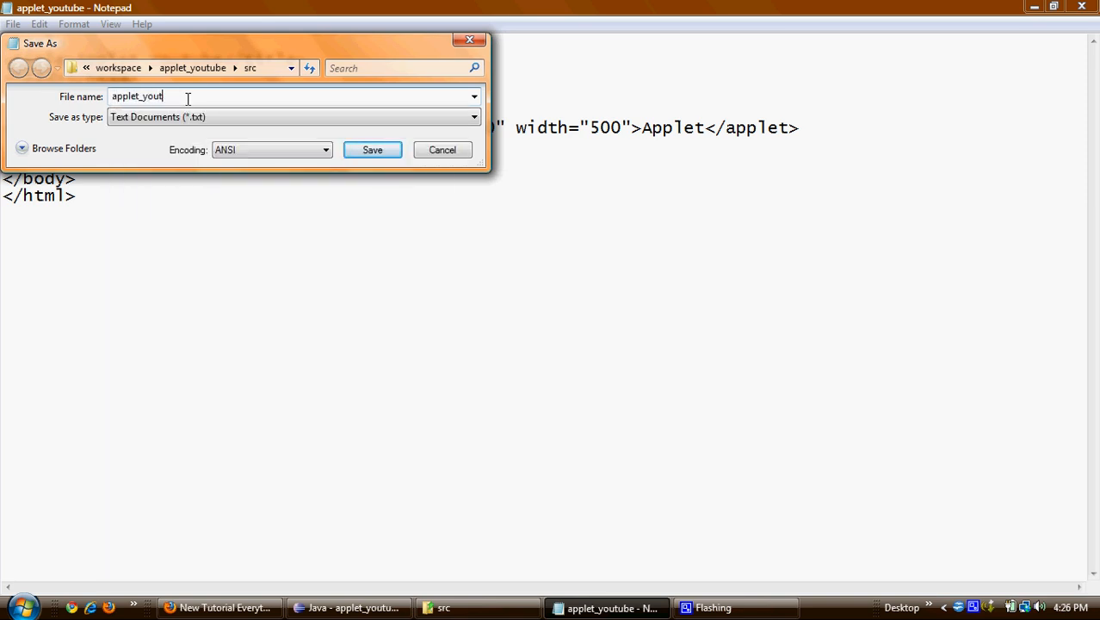
{"action": "type", "text": "ube.h"}
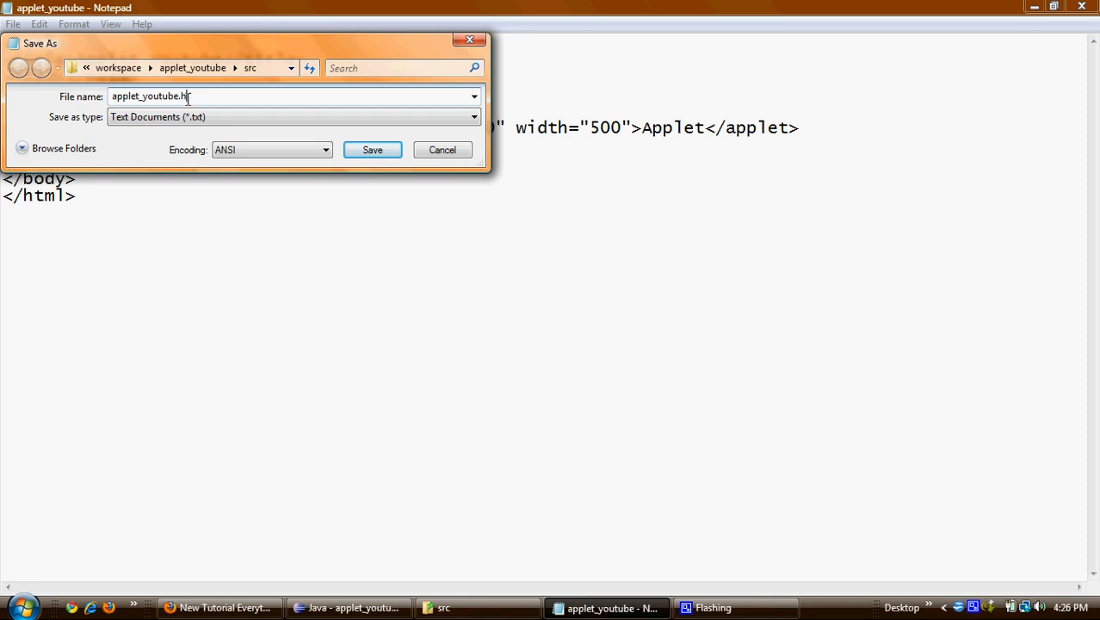
{"action": "type", "text": "tml"}
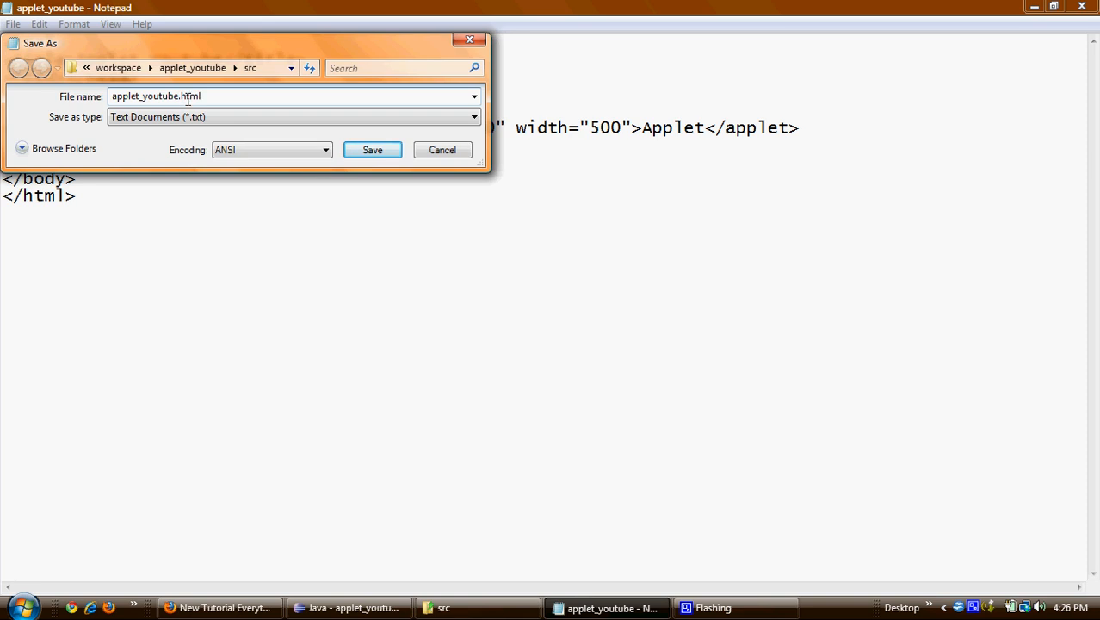
{"action": "left_click", "coordinate": [472, 117]}
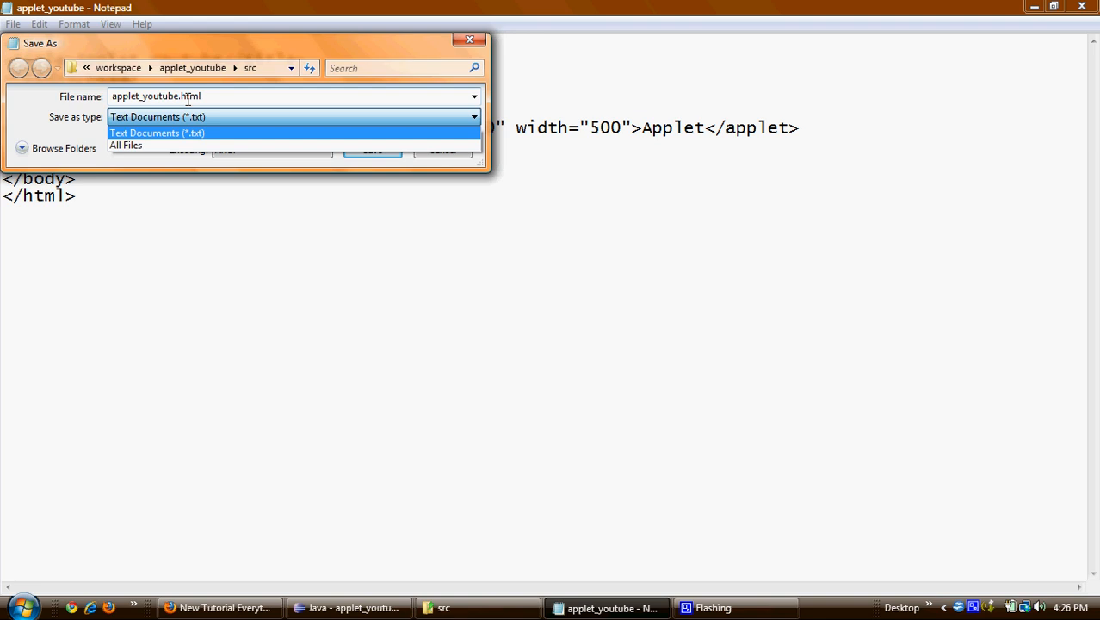
{"action": "left_click", "coordinate": [126, 145]}
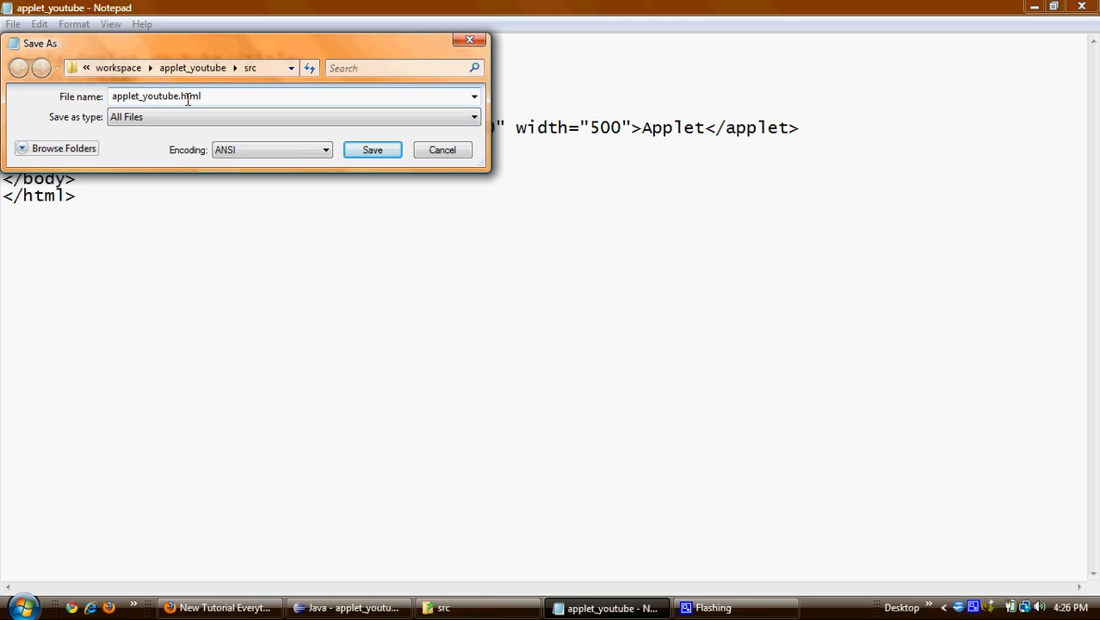
{"action": "mouse_move", "coordinate": [265, 105]}
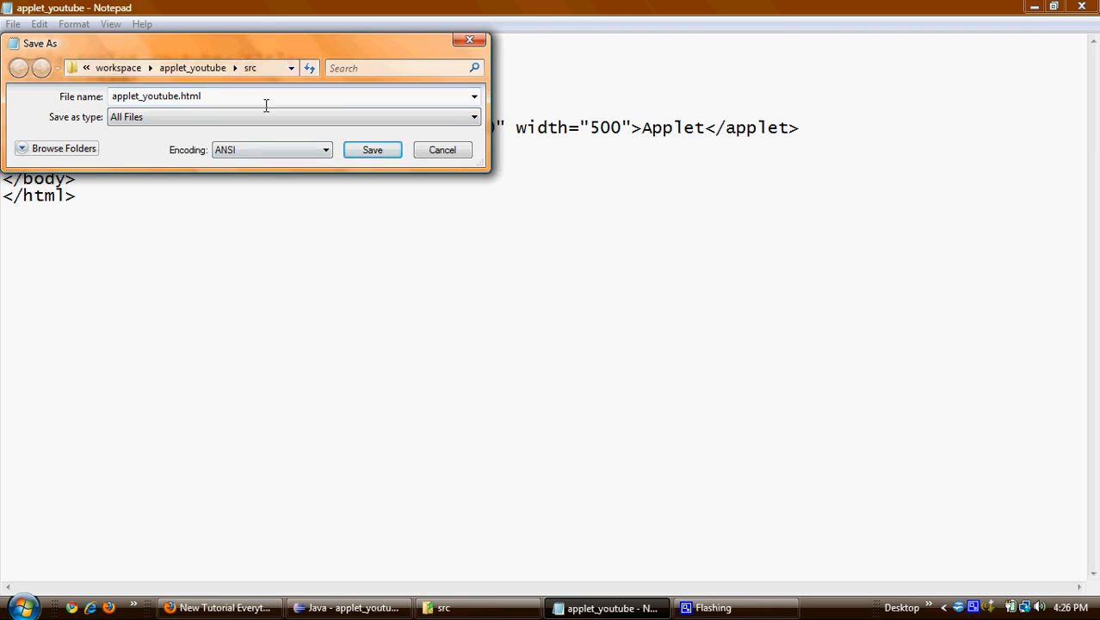
{"action": "left_click", "coordinate": [372, 148]}
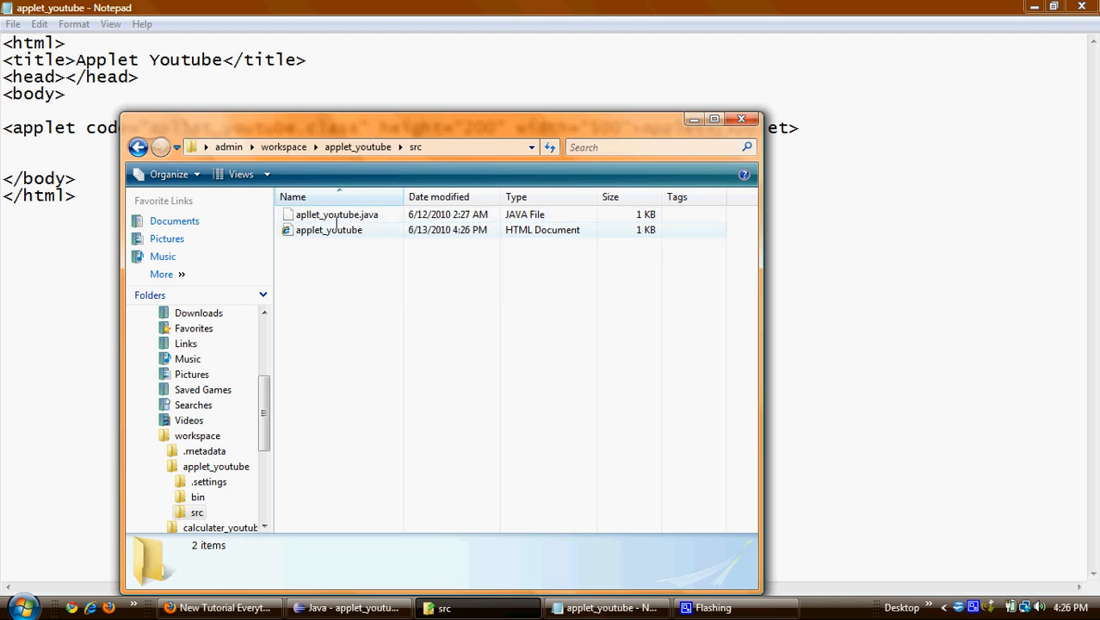
{"action": "mouse_move", "coordinate": [353, 233]}
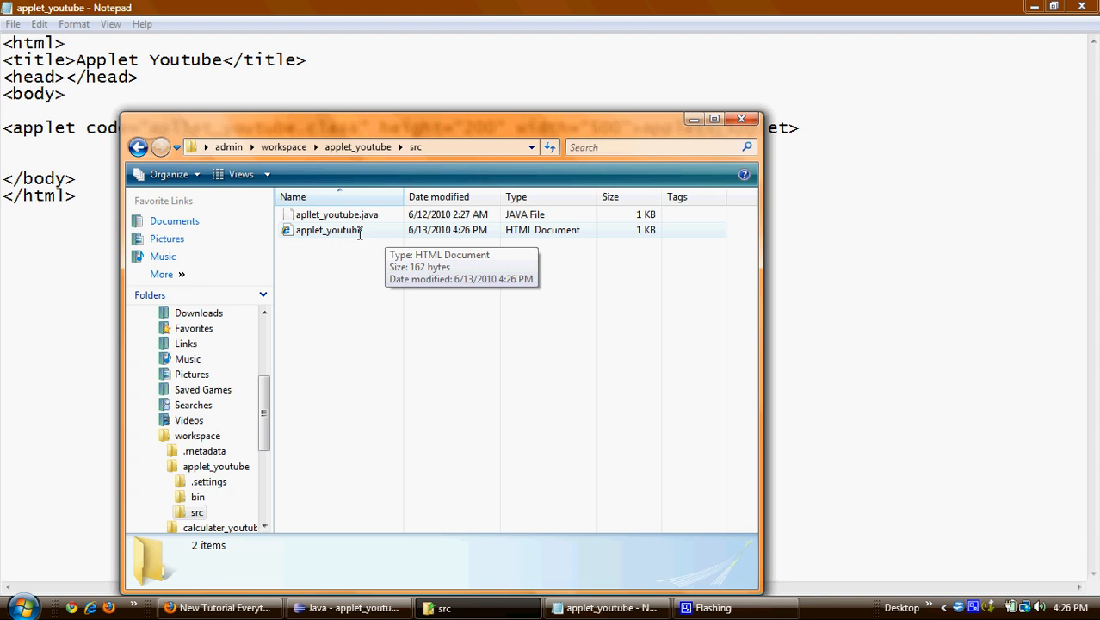
{"action": "mouse_move", "coordinate": [550, 289]}
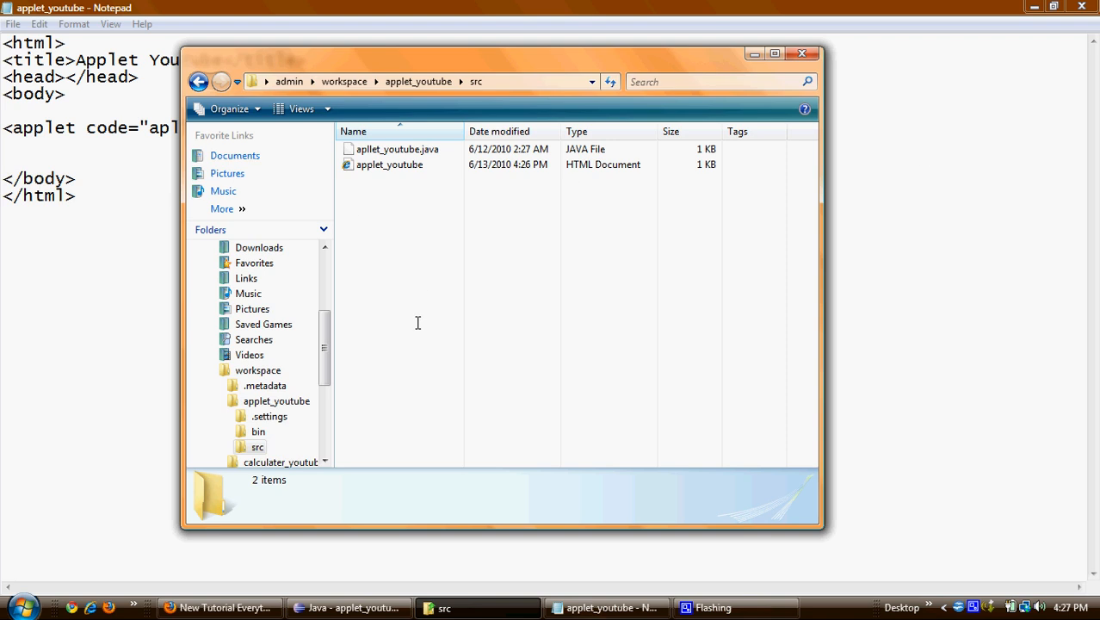
{"action": "mouse_move", "coordinate": [412, 354]}
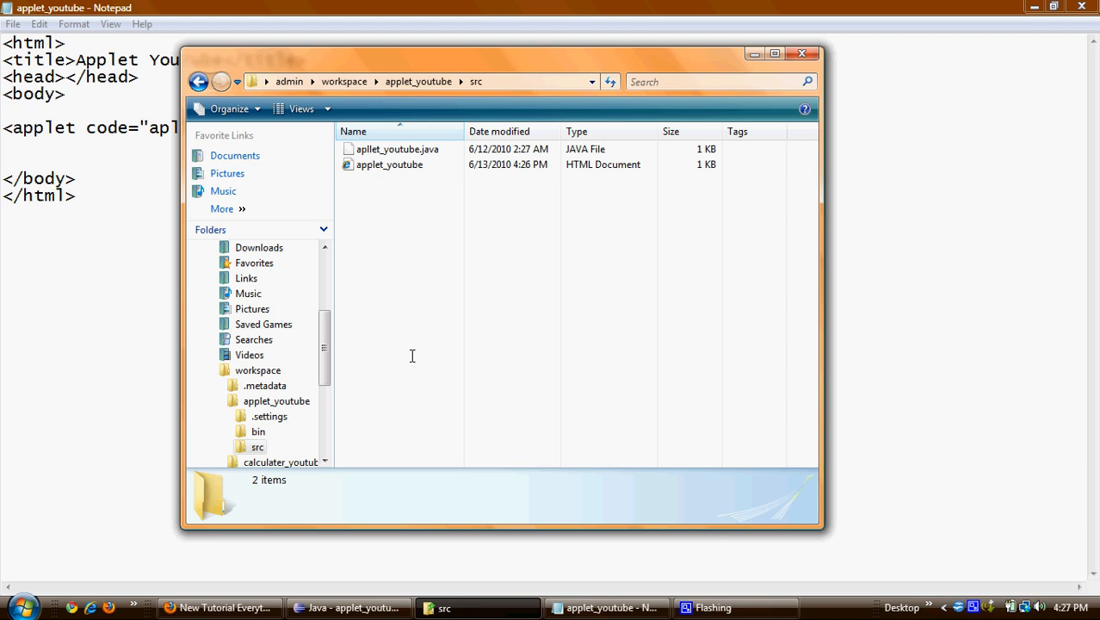
Launch cmd.exe from the Start menu search and position the console window
{"action": "left_click", "coordinate": [17, 606]}
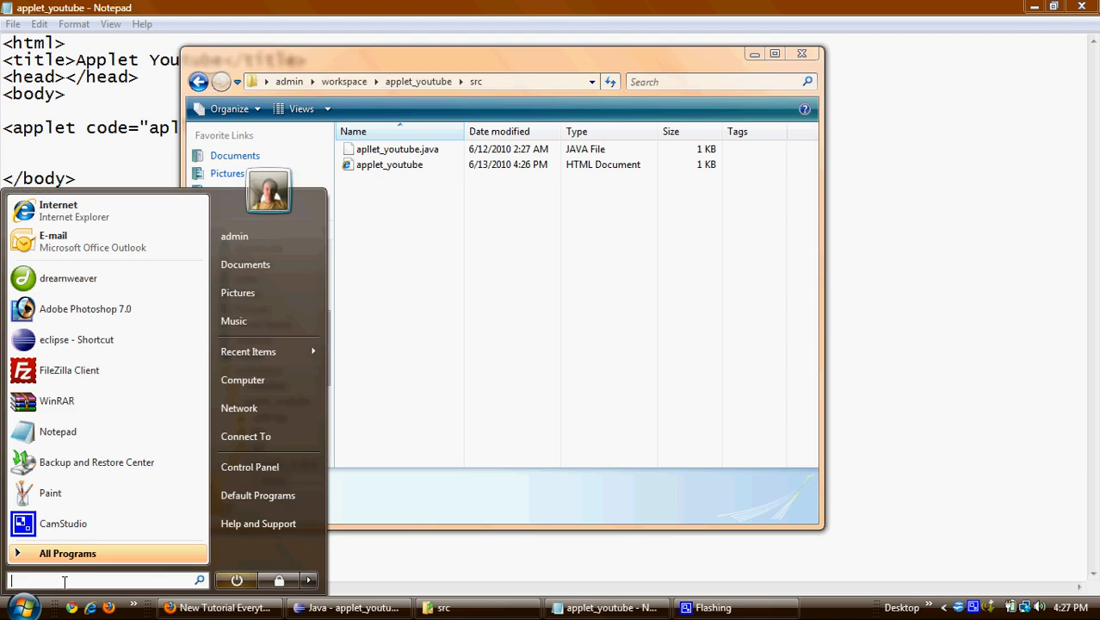
{"action": "type", "text": "cmd"}
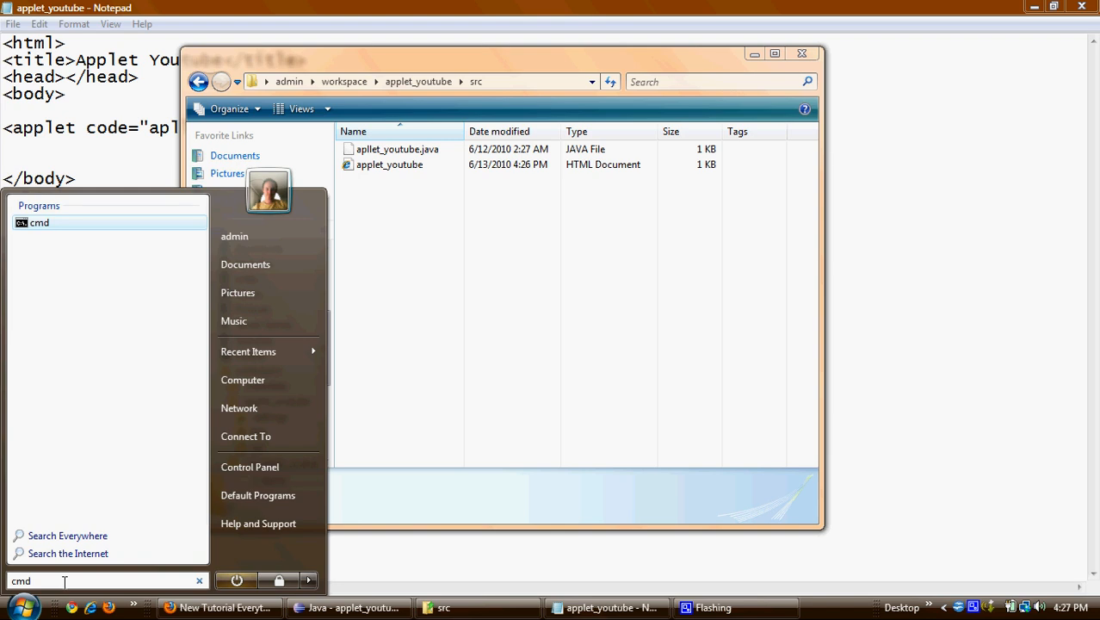
{"action": "left_click", "coordinate": [38, 223]}
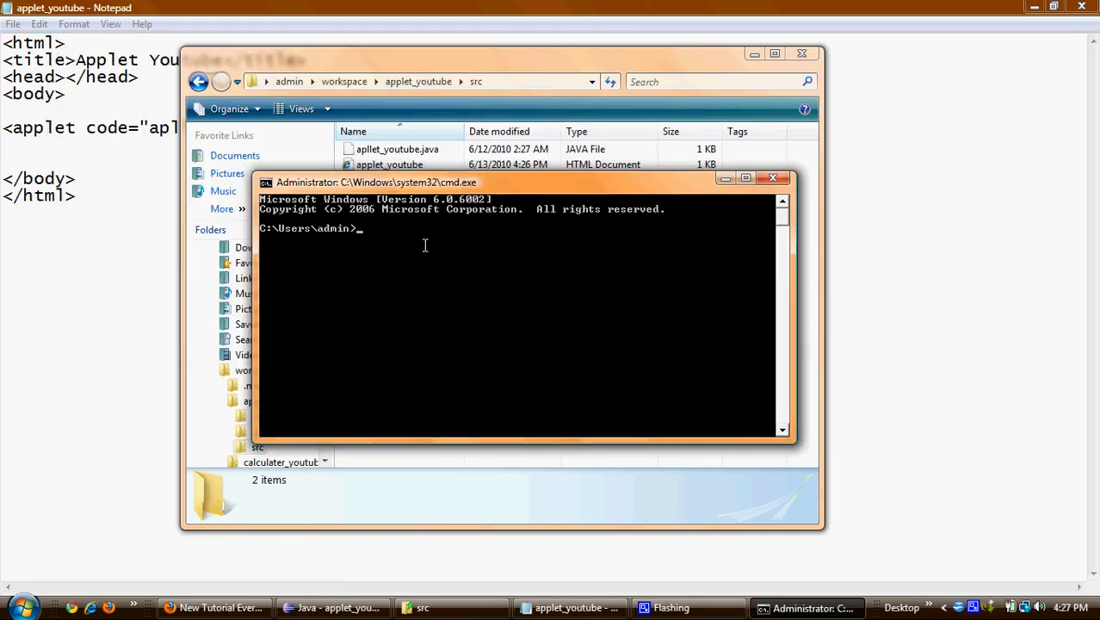
{"action": "left_click_drag", "start_coordinate": [375, 182], "coordinate": [394, 224]}
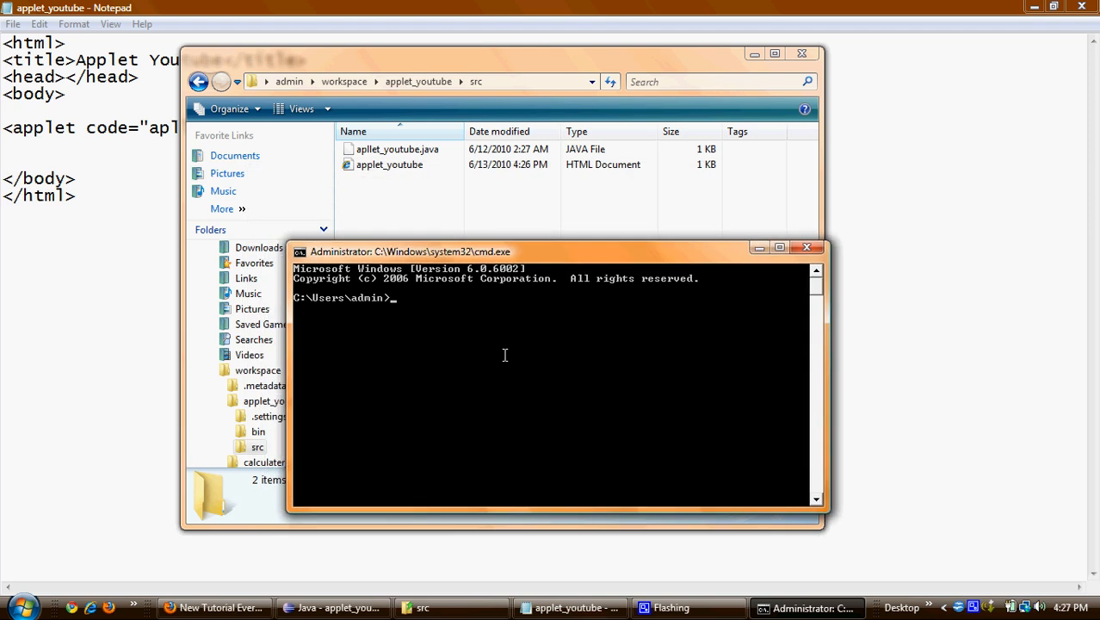
{"action": "mouse_move", "coordinate": [530, 334]}
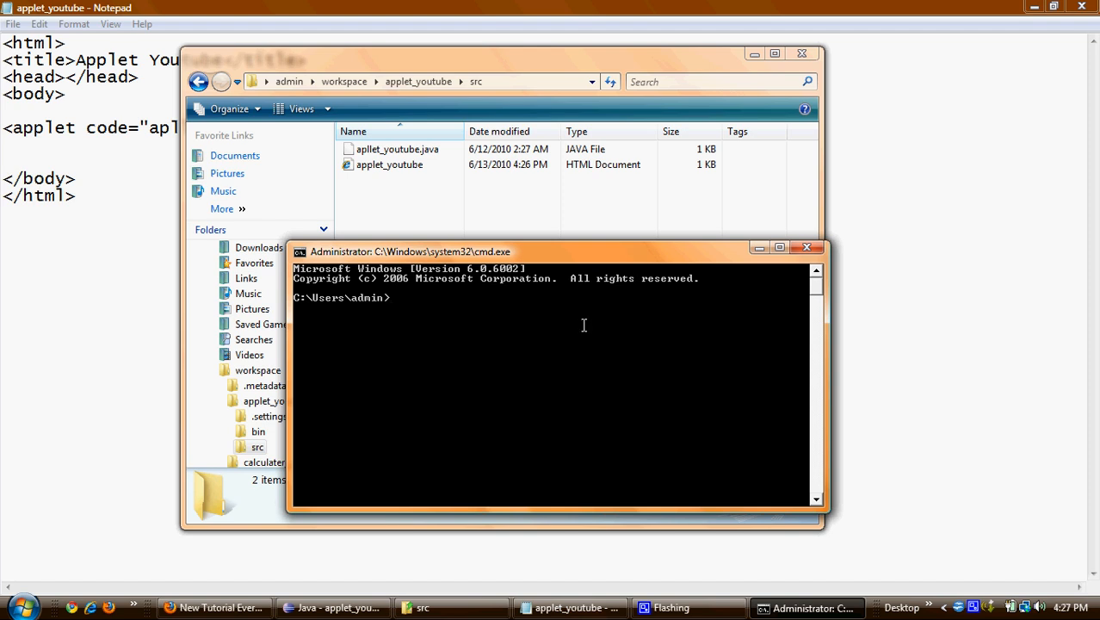
Change directory into workspace and then into the applet_youtube project folder
{"action": "type", "text": "cd"}
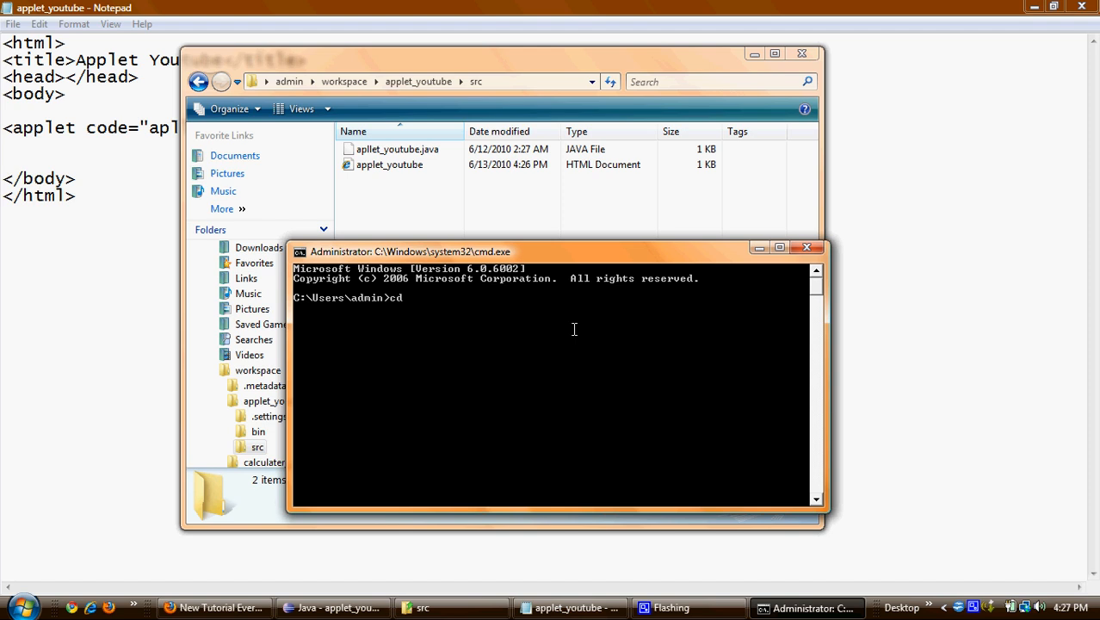
{"action": "type", "text": "workspace"}
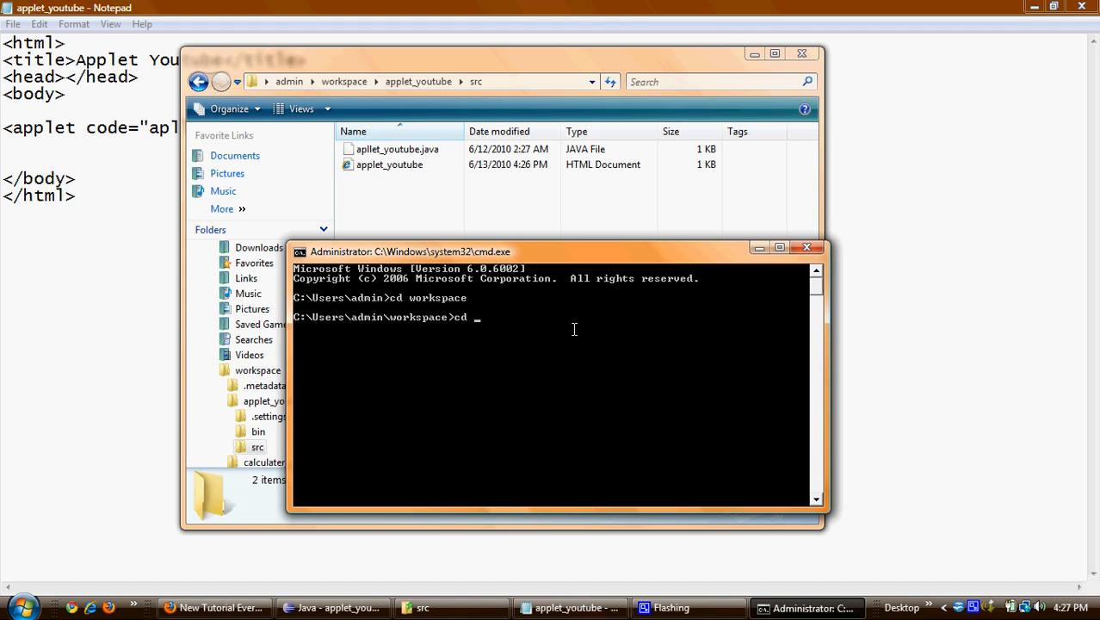
{"action": "type", "text": "a"}
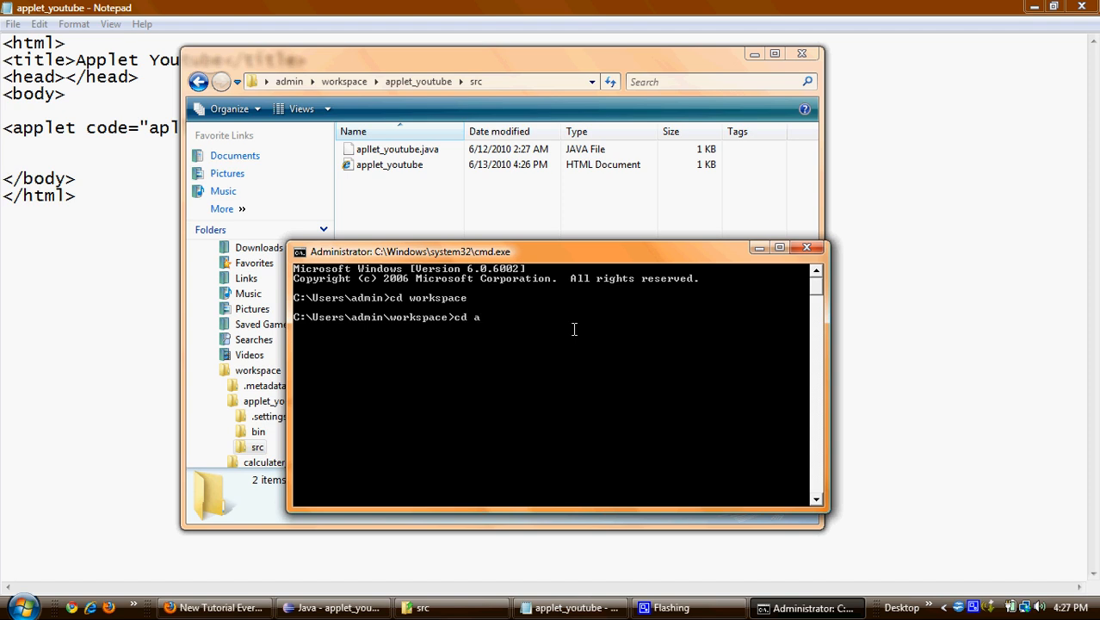
{"action": "type", "text": "pplet_youtube"}
{"action": "type", "text": "cd src"}
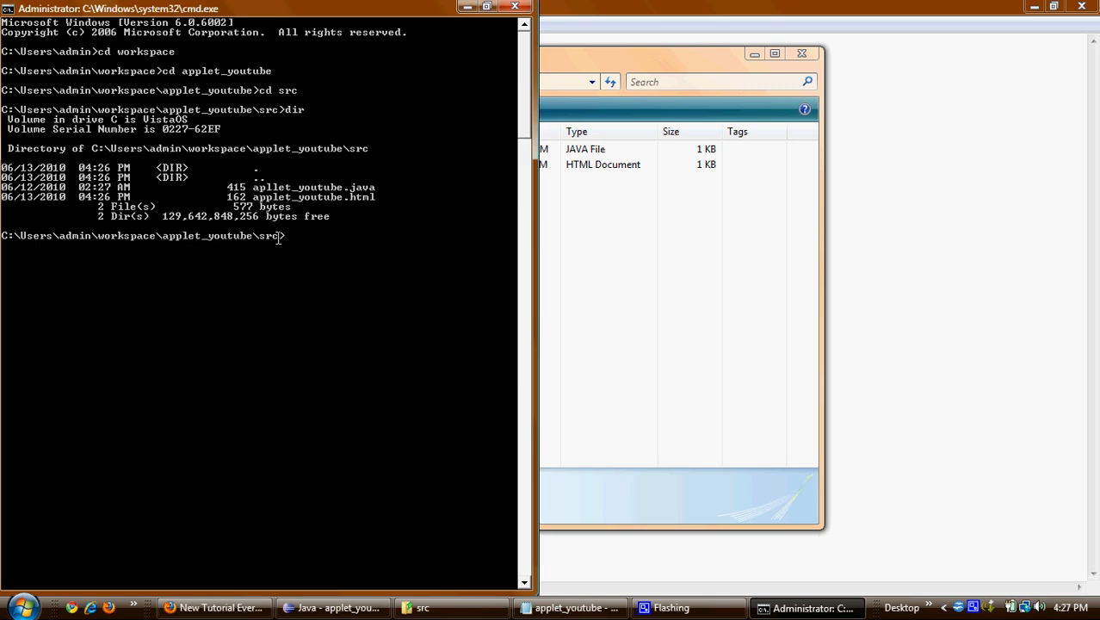
List the src folder, compile applet_youtube.java with javac, and list again to see applet_youtube.class
{"action": "type", "text": "di"}
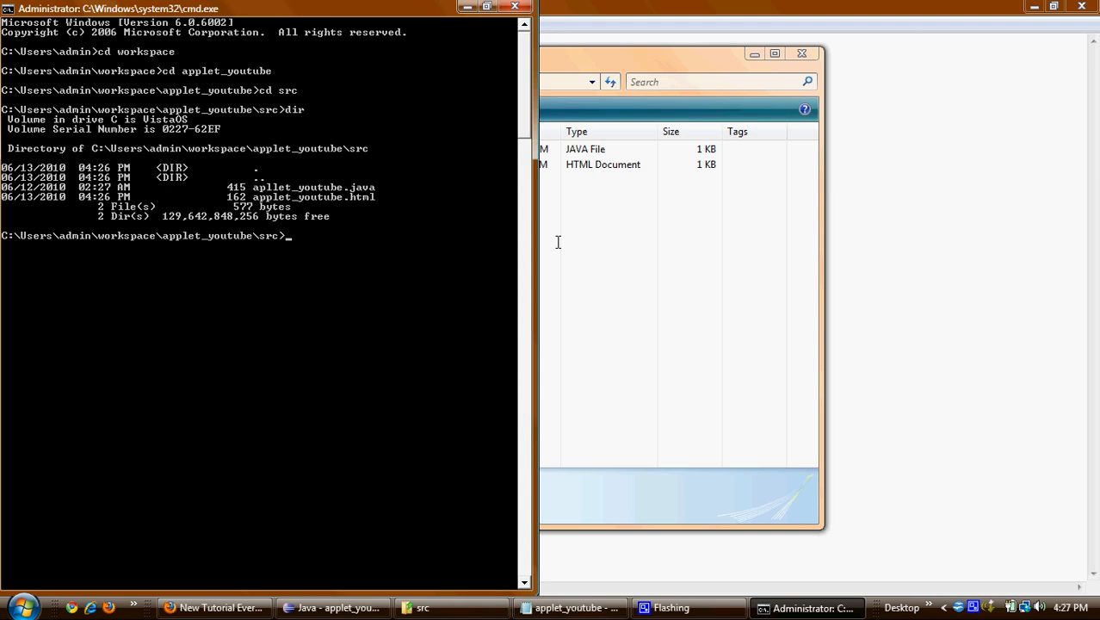
{"action": "type", "text": "javac"}
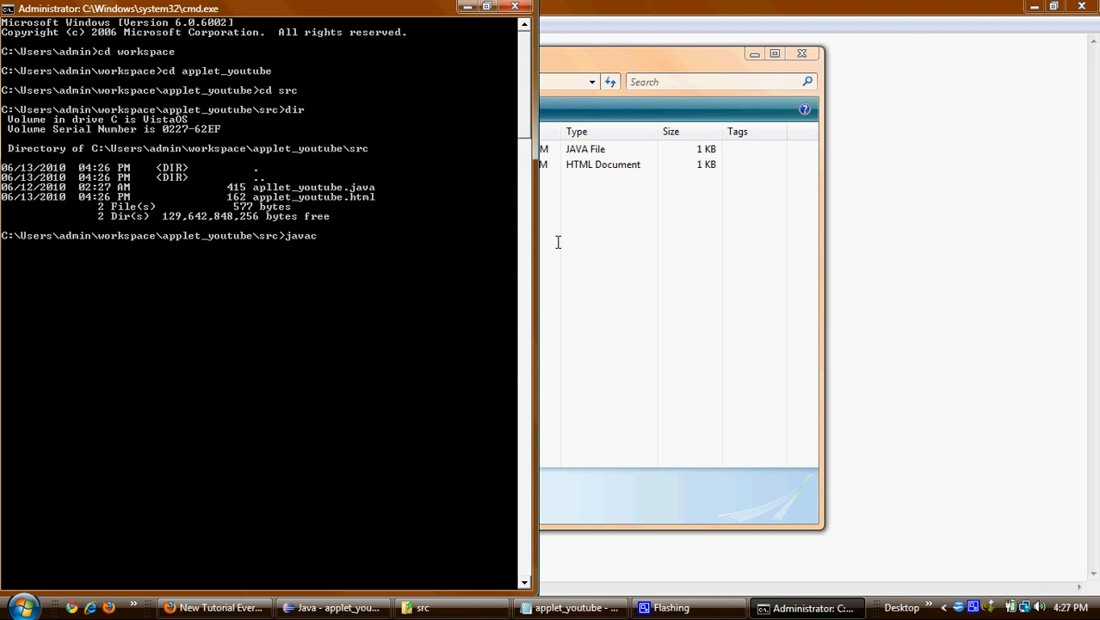
{"action": "type", "text": "a"}
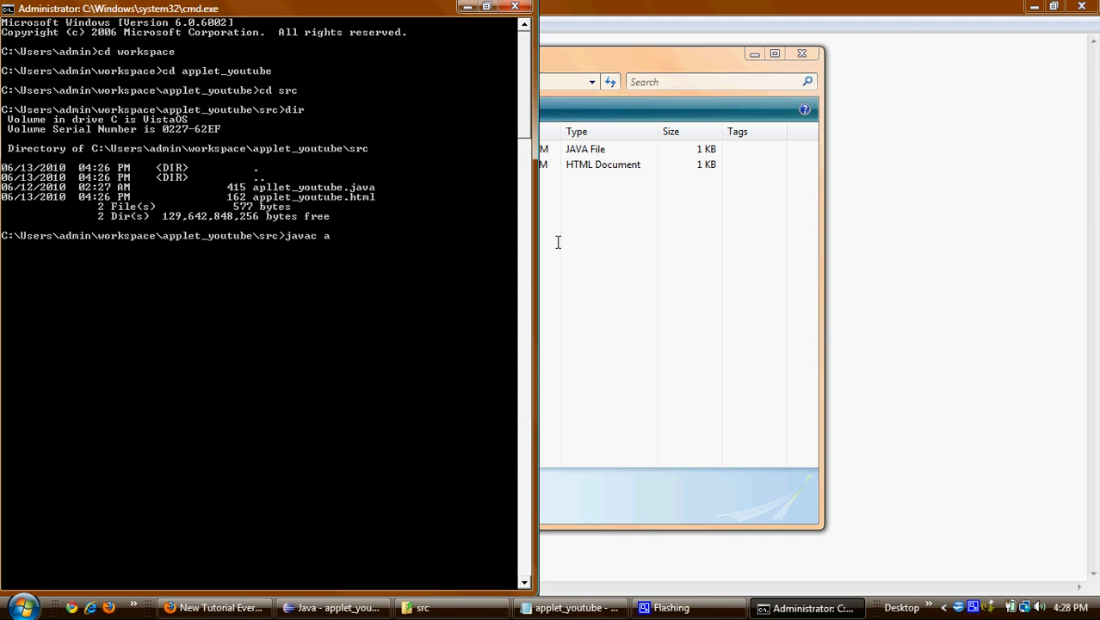
{"action": "type", "text": "pplet_youtube.java"}
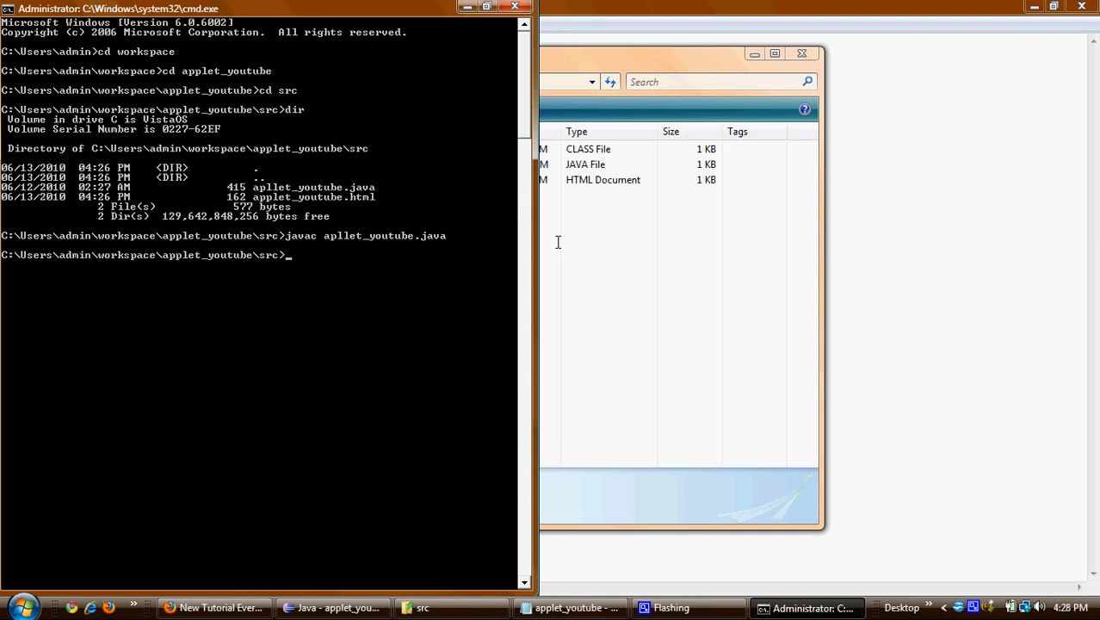
{"action": "type", "text": "dir"}
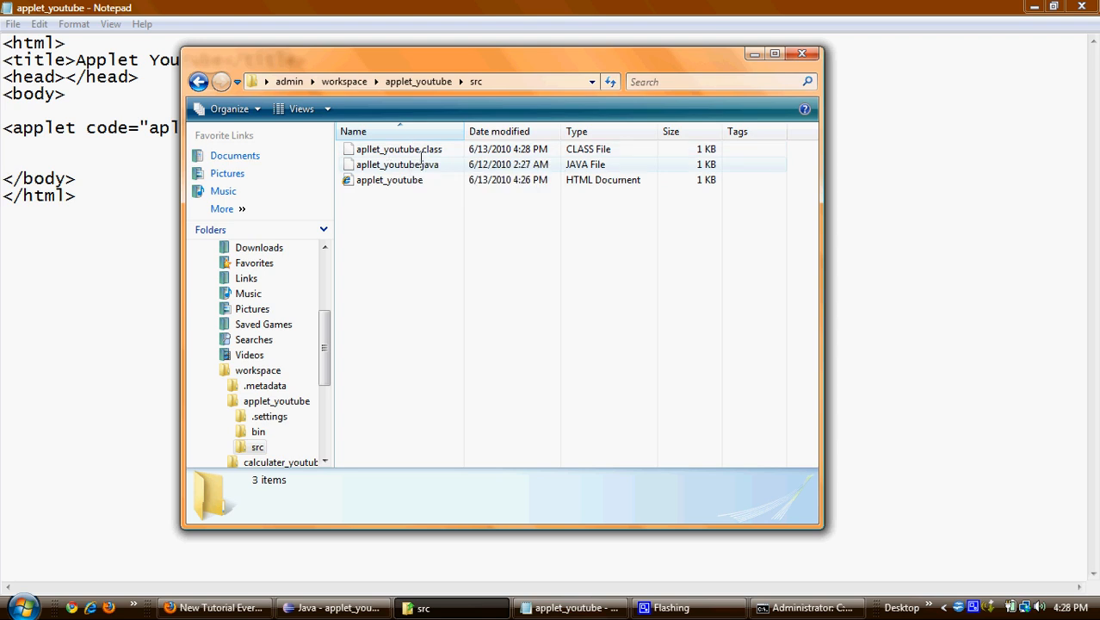
{"action": "mouse_move", "coordinate": [398, 165]}
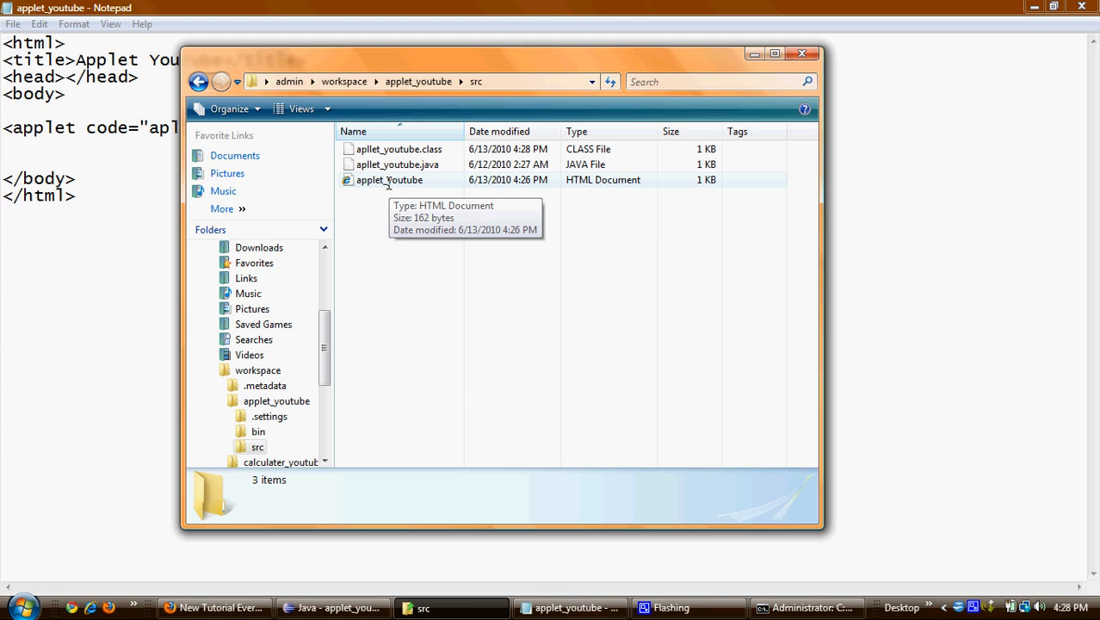
Select and open the applet_youtube HTML document from the src folder
{"action": "left_click", "coordinate": [389, 179]}
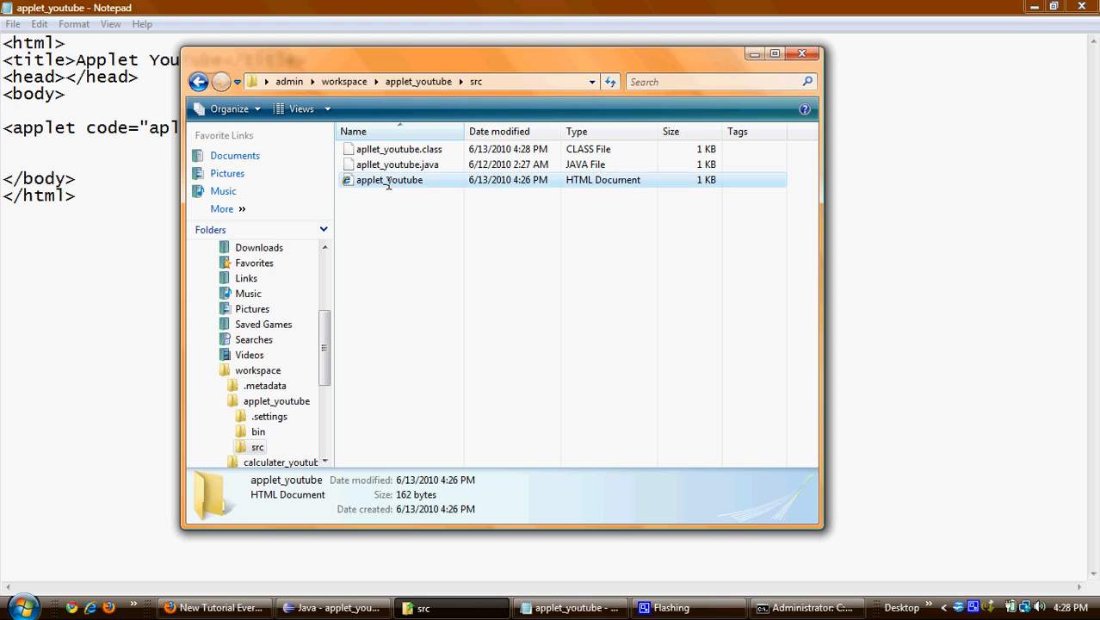
{"action": "left_click", "coordinate": [389, 179]}
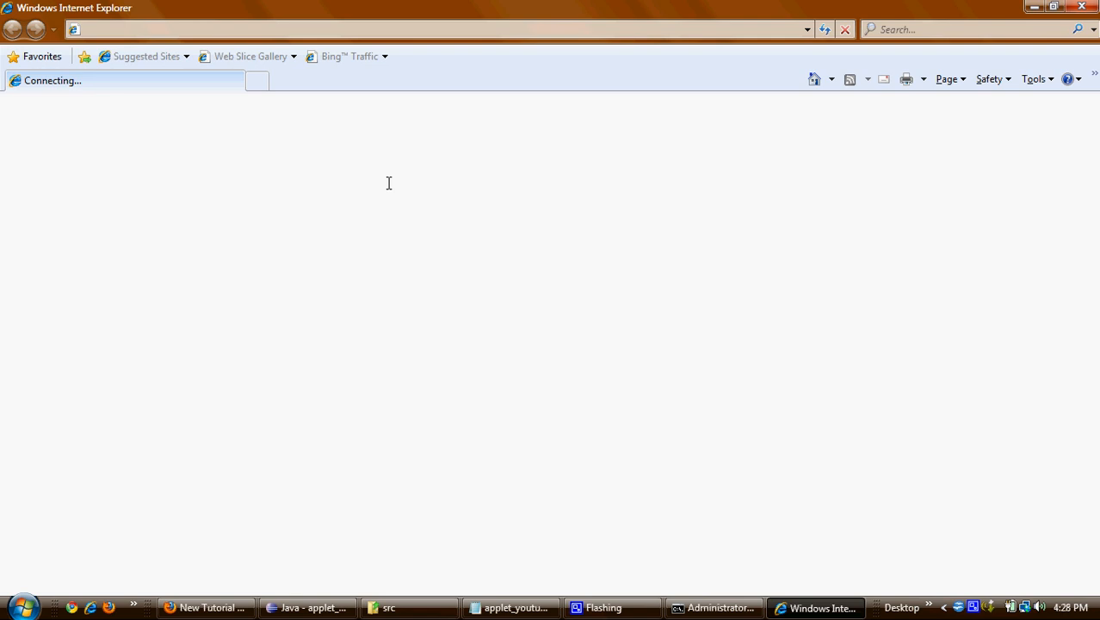
{"action": "mouse_move", "coordinate": [417, 413]}
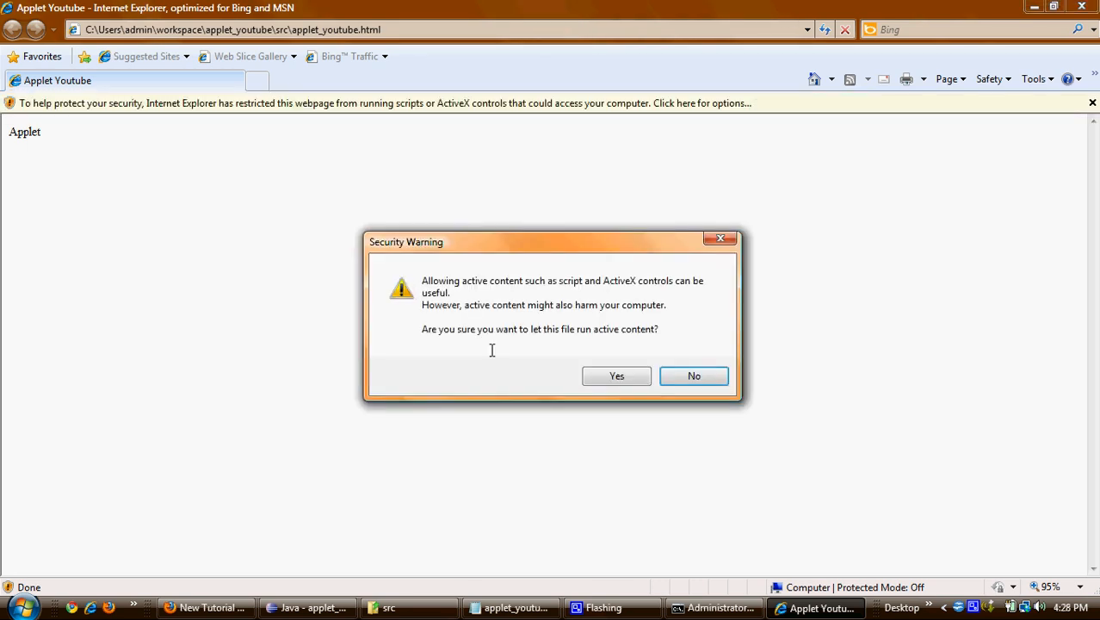
Answer Yes to the Security Warning so the page runs its active content
{"action": "left_click", "coordinate": [617, 375]}
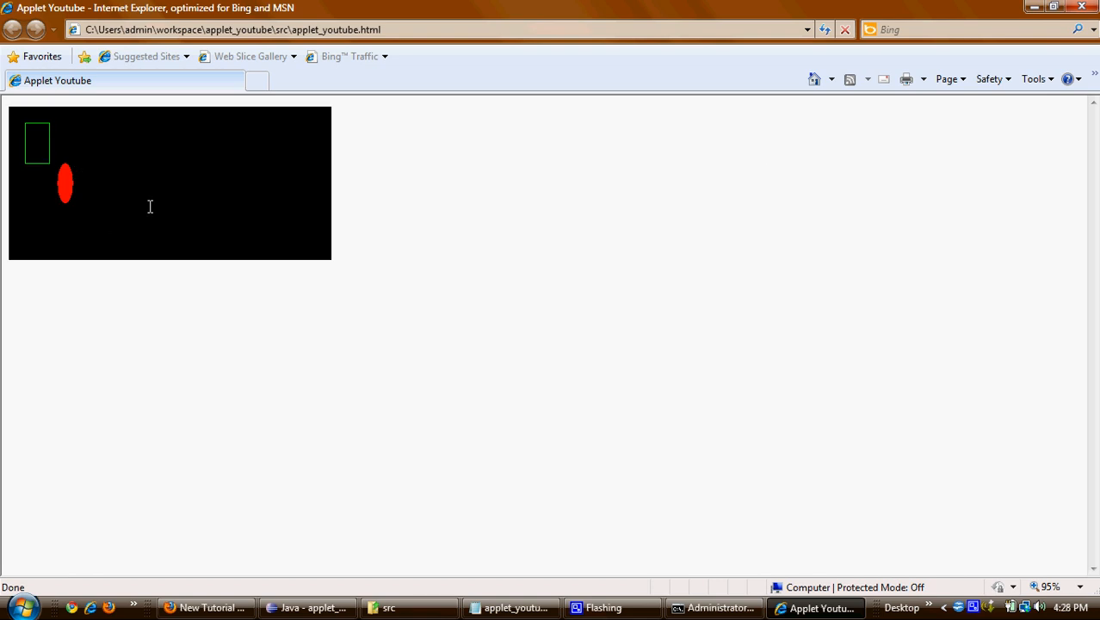
{"action": "mouse_move", "coordinate": [618, 323]}
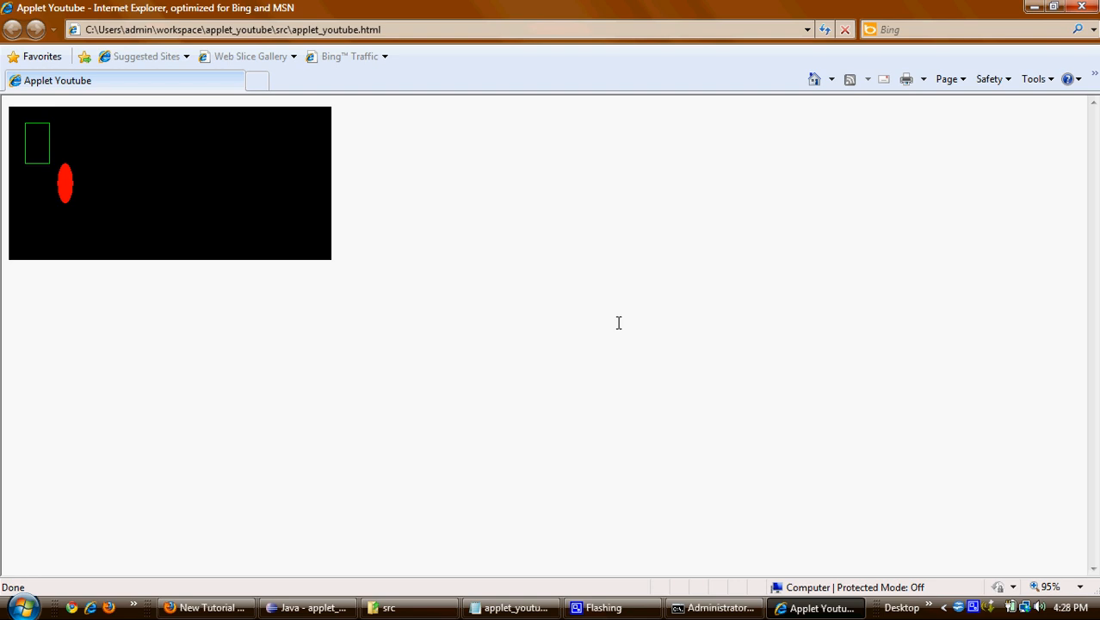
{"action": "mouse_move", "coordinate": [1024, 203]}
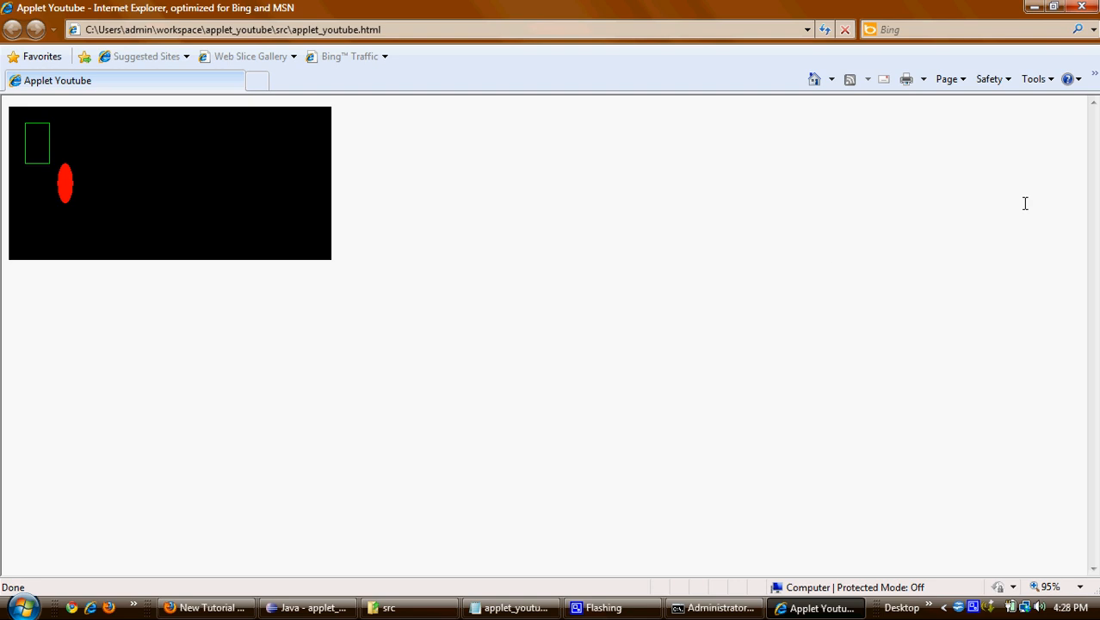